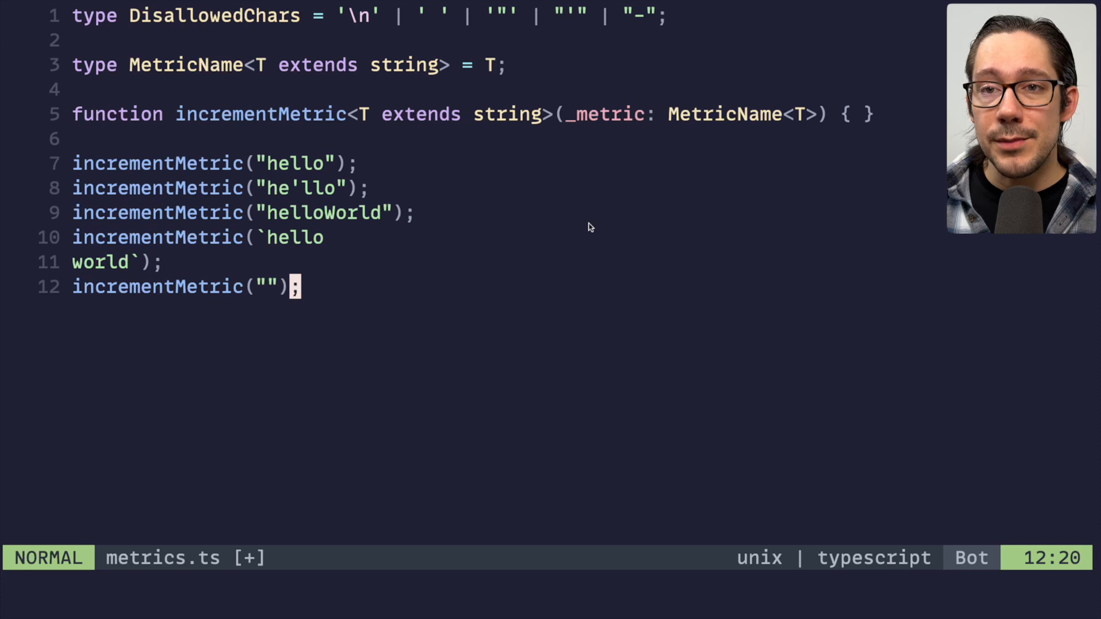
# - Review the test calls and DisallowedChars, briefly adding and removing a numeric test call
pyautogui.press('v')
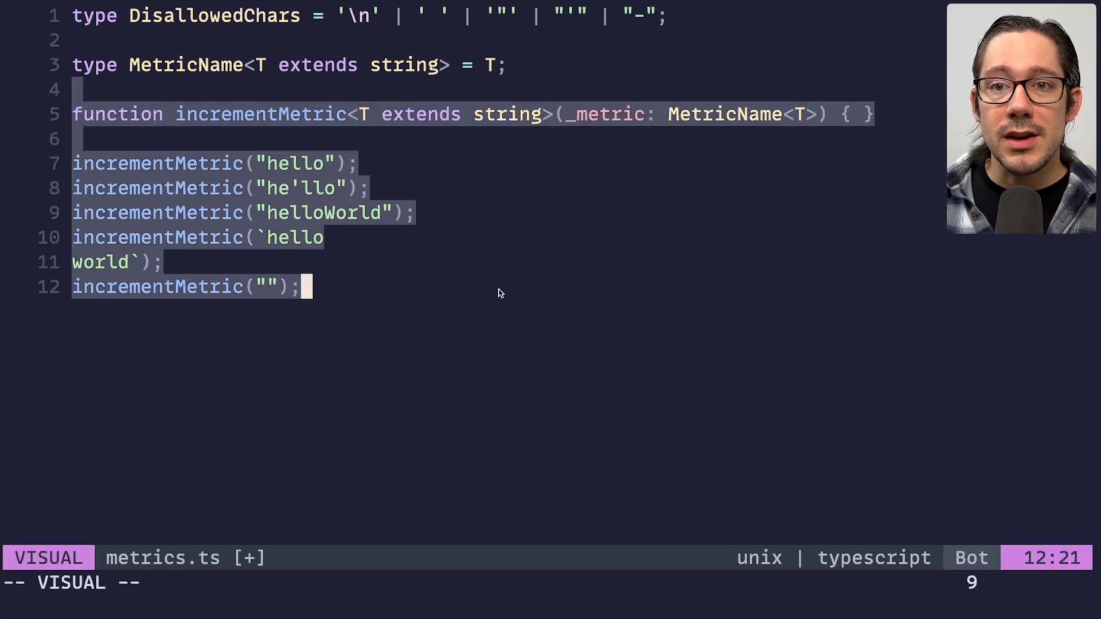
pyautogui.press('Escape')
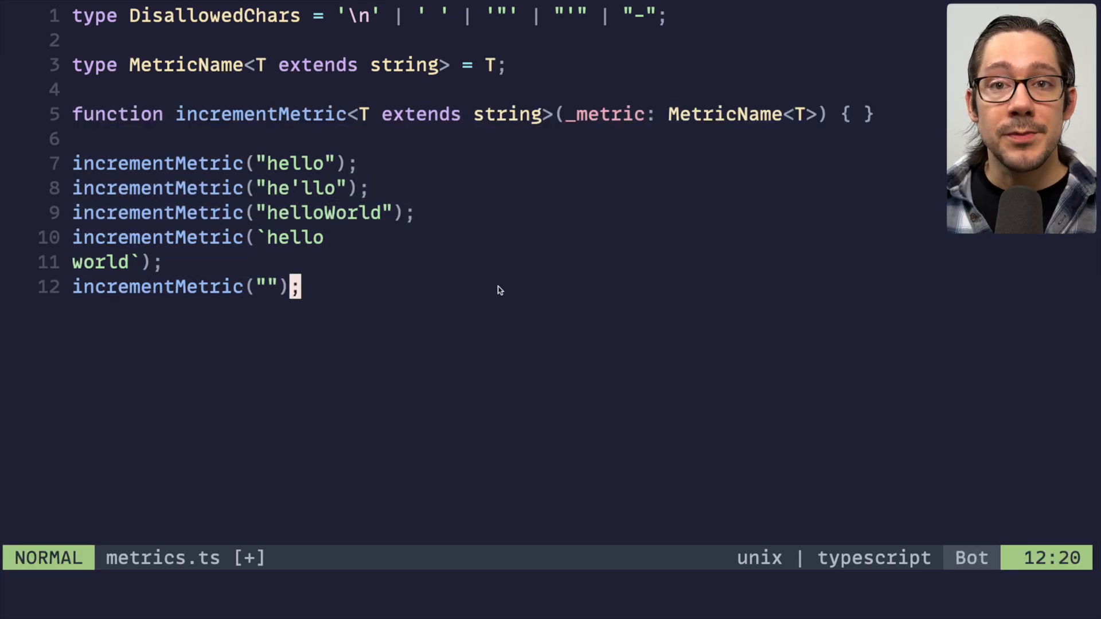
pyautogui.moveTo(308, 189)
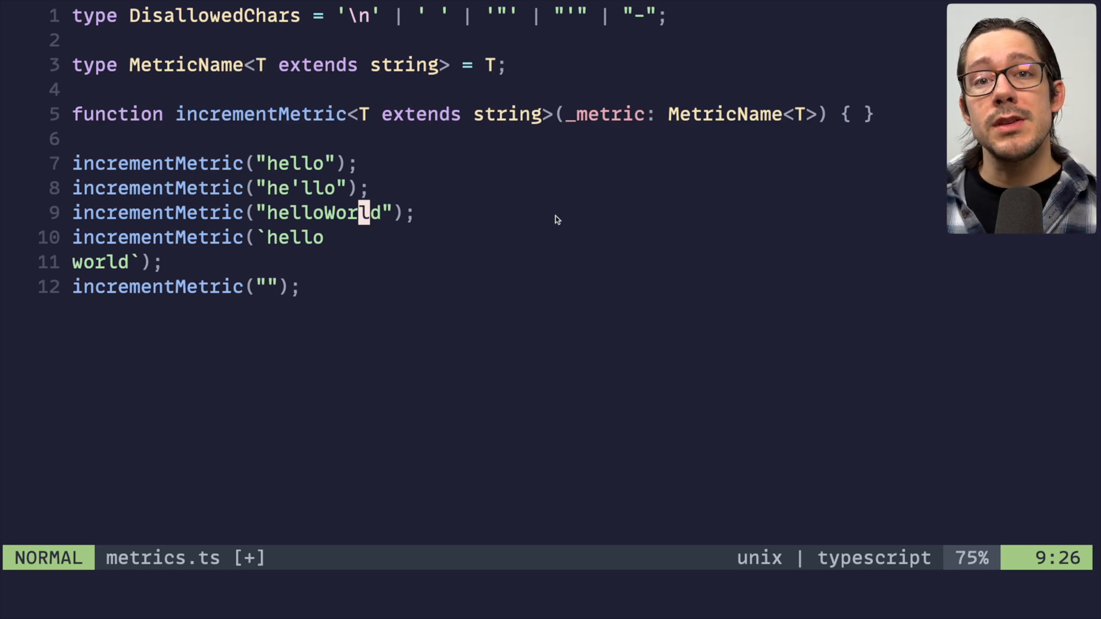
pyautogui.moveTo(513, 230)
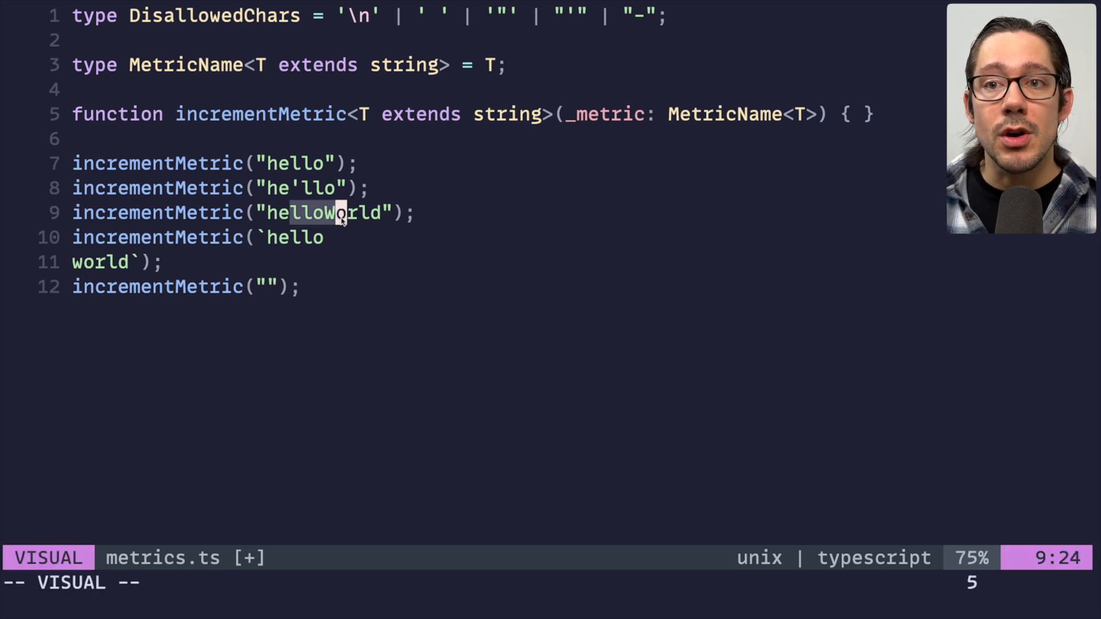
pyautogui.press('Escape')
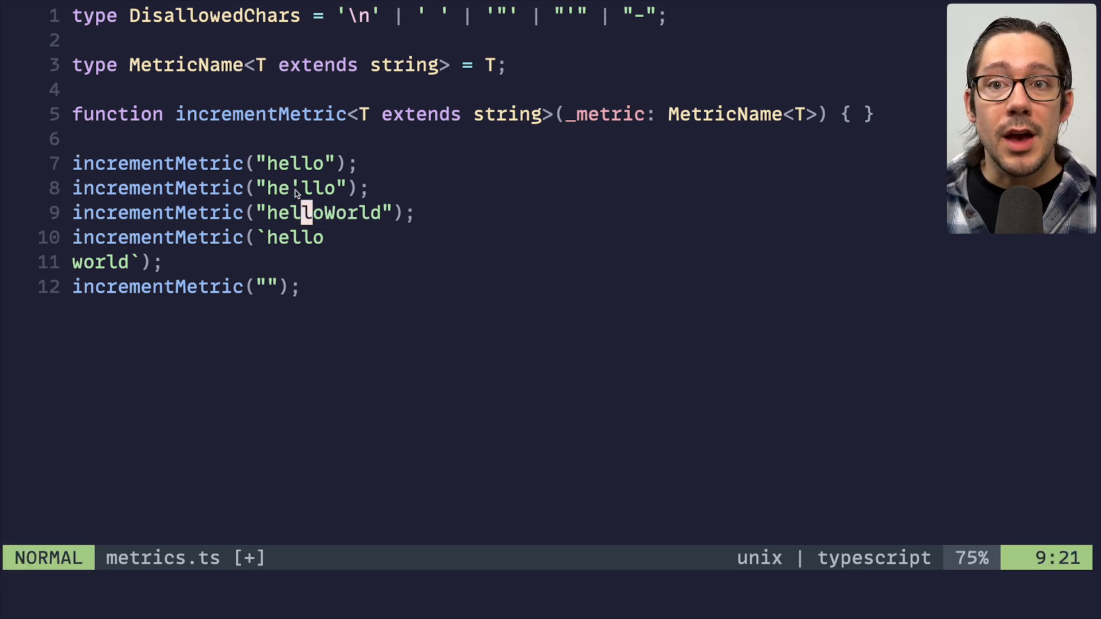
pyautogui.press('v')
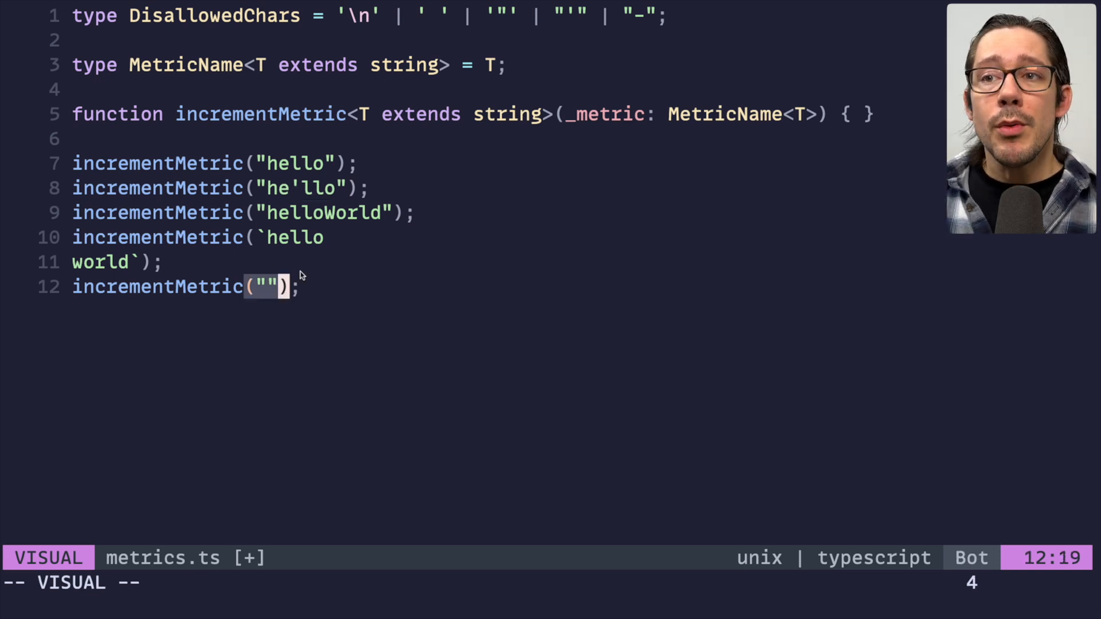
pyautogui.press('gg')
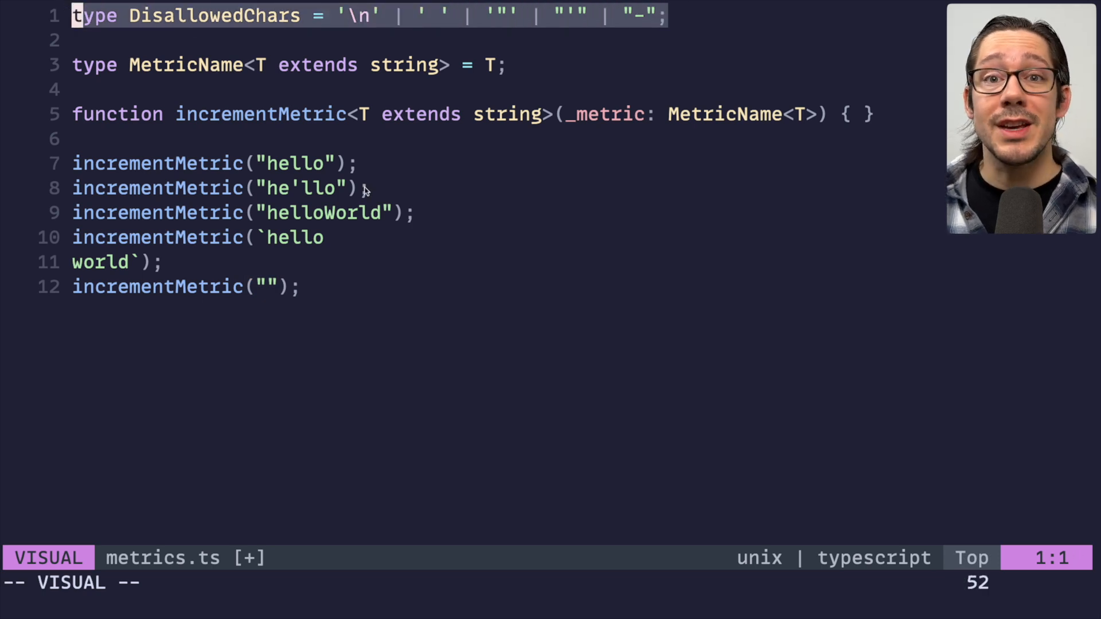
pyautogui.moveTo(273, 196)
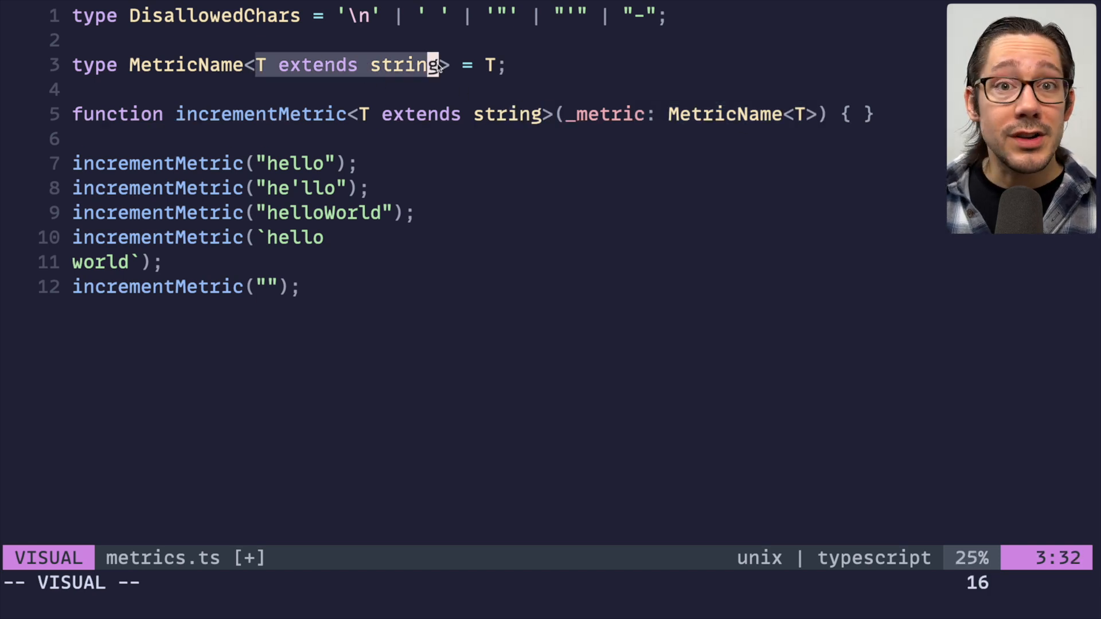
pyautogui.press('Escape')
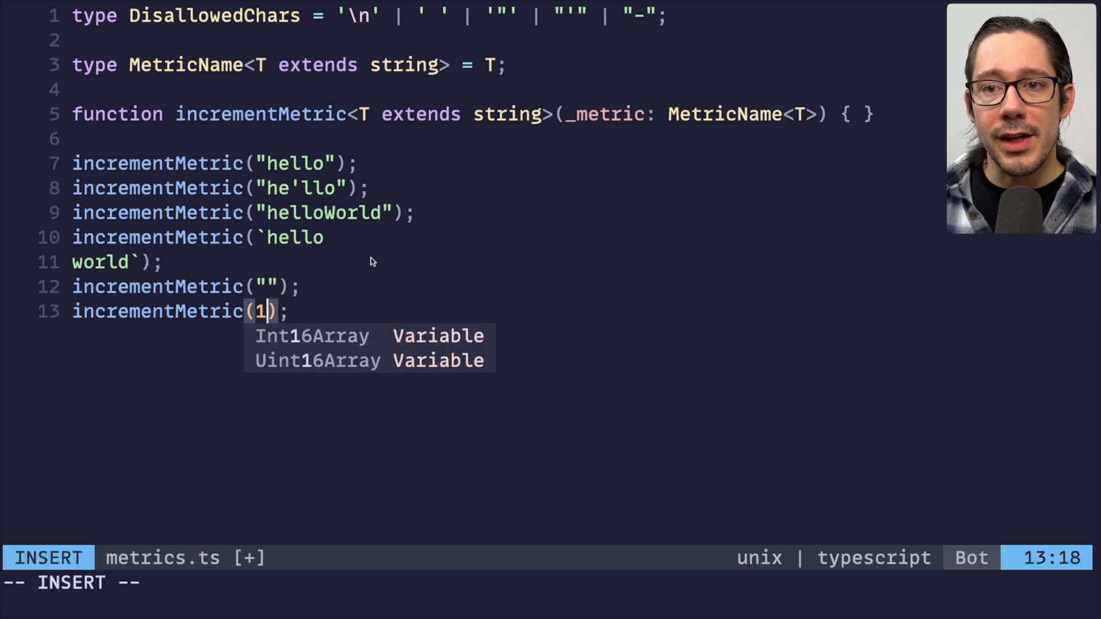
pyautogui.press('Escape')
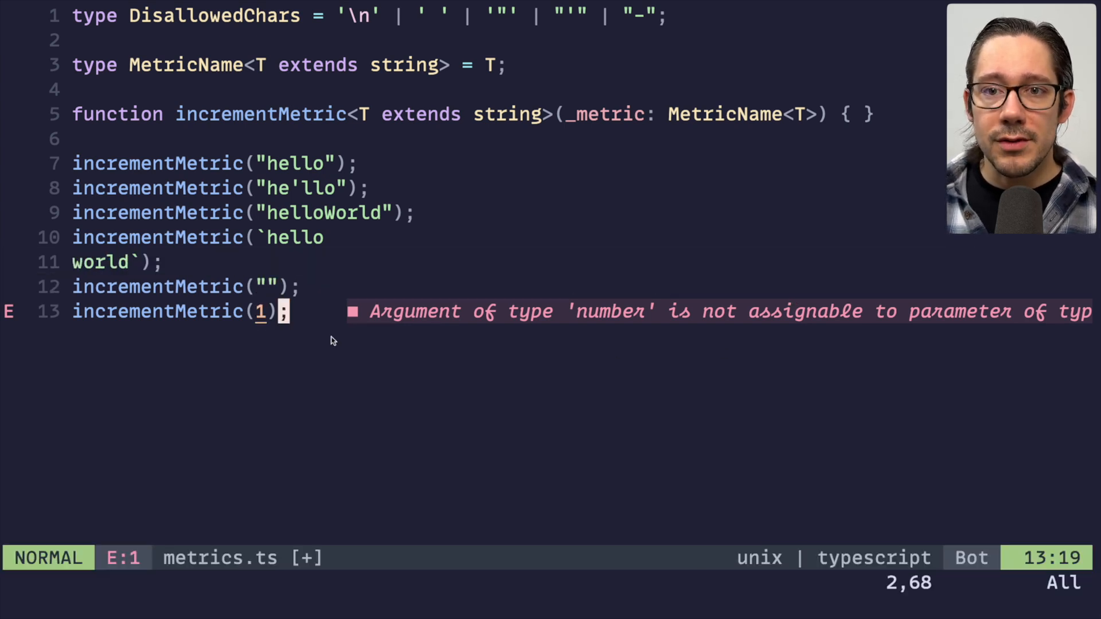
# - Rewrite MetricName as T extends `${infer _a}${DisallowedChars}${infer _b}` ? never : T
pyautogui.write('extn')
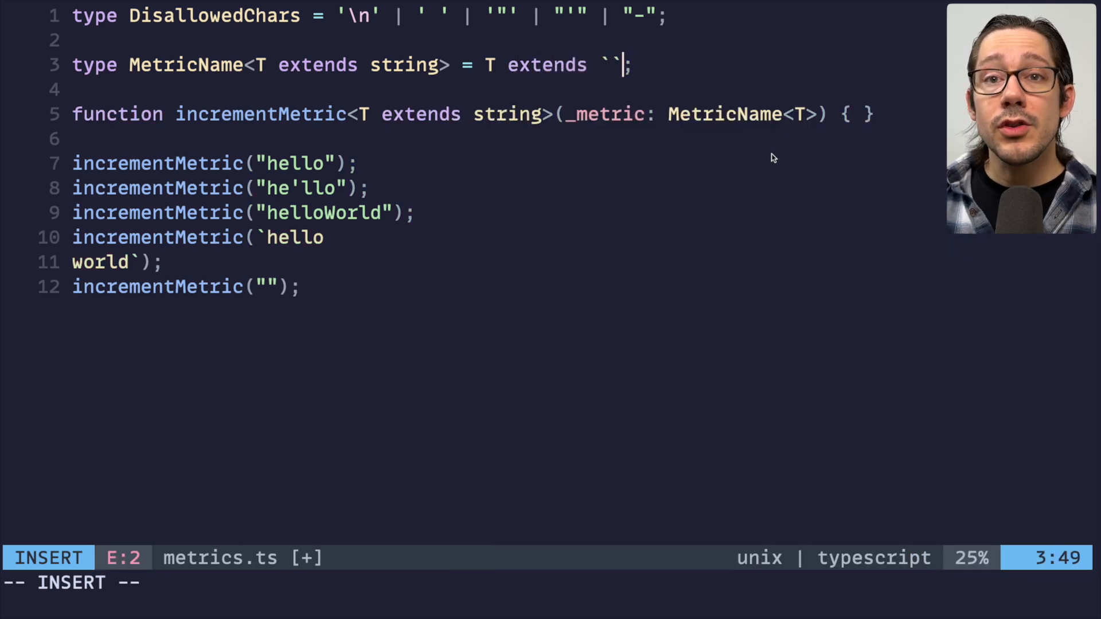
pyautogui.write('${infer _a')
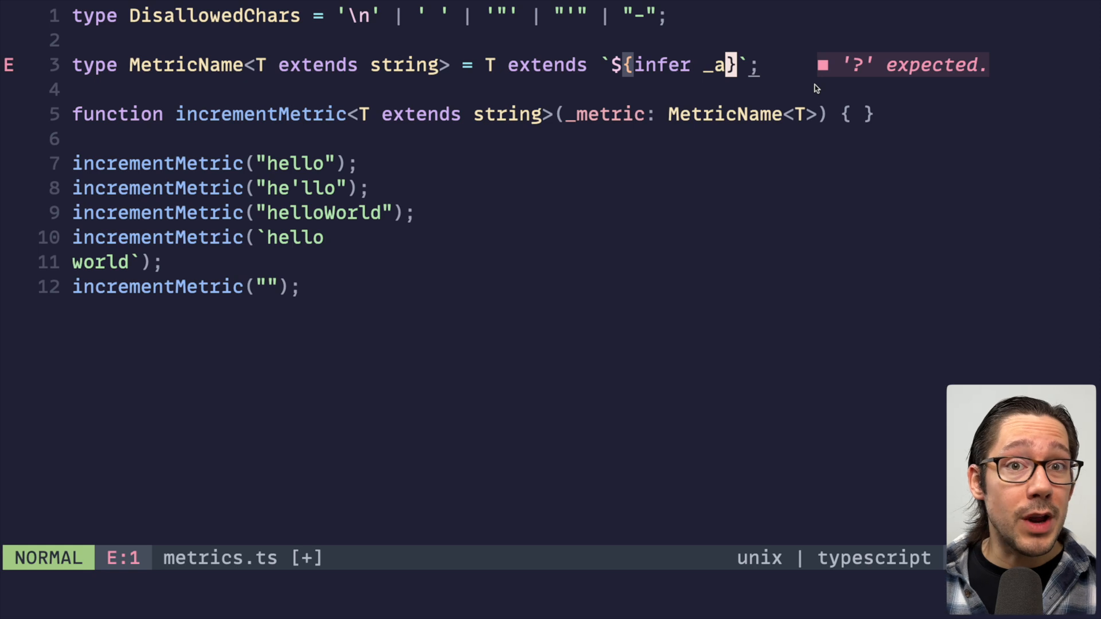
pyautogui.write('$')
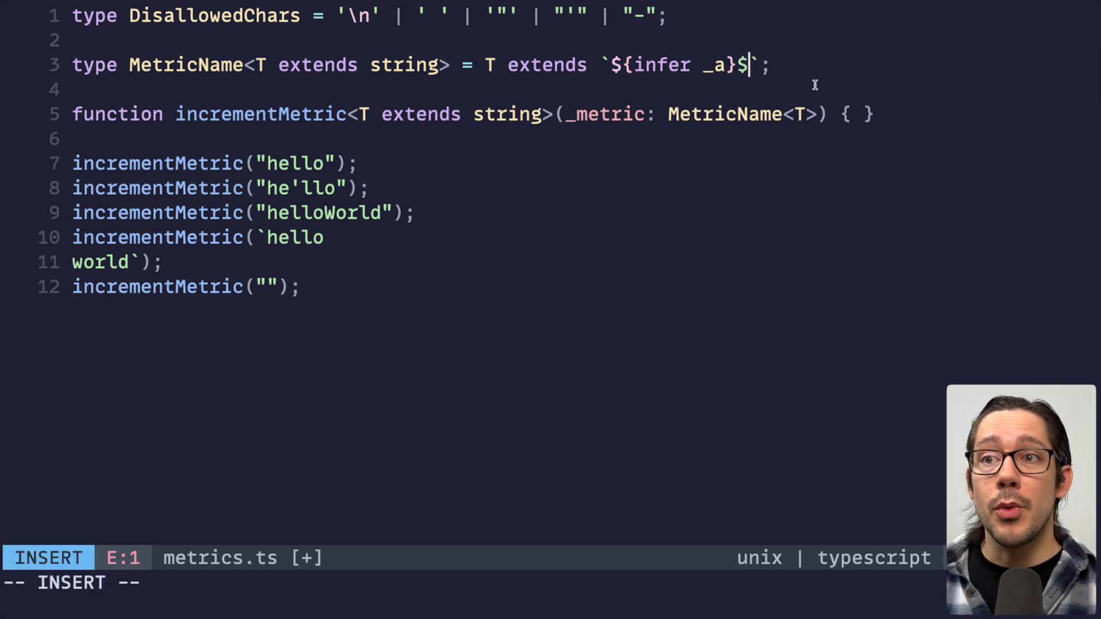
pyautogui.write('{}')
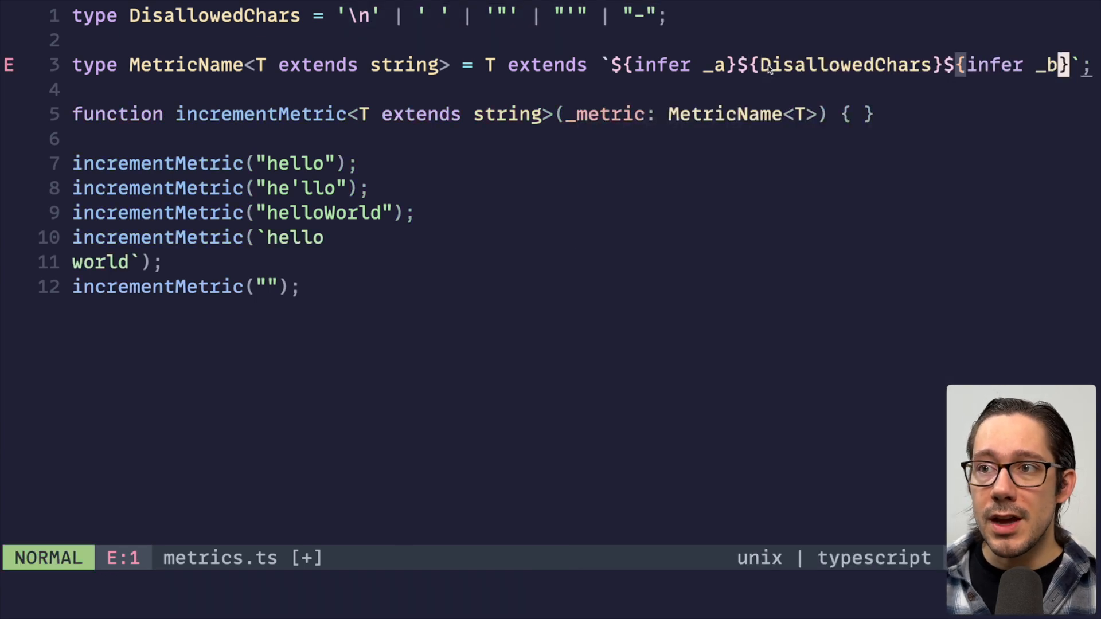
pyautogui.write('? never : T')
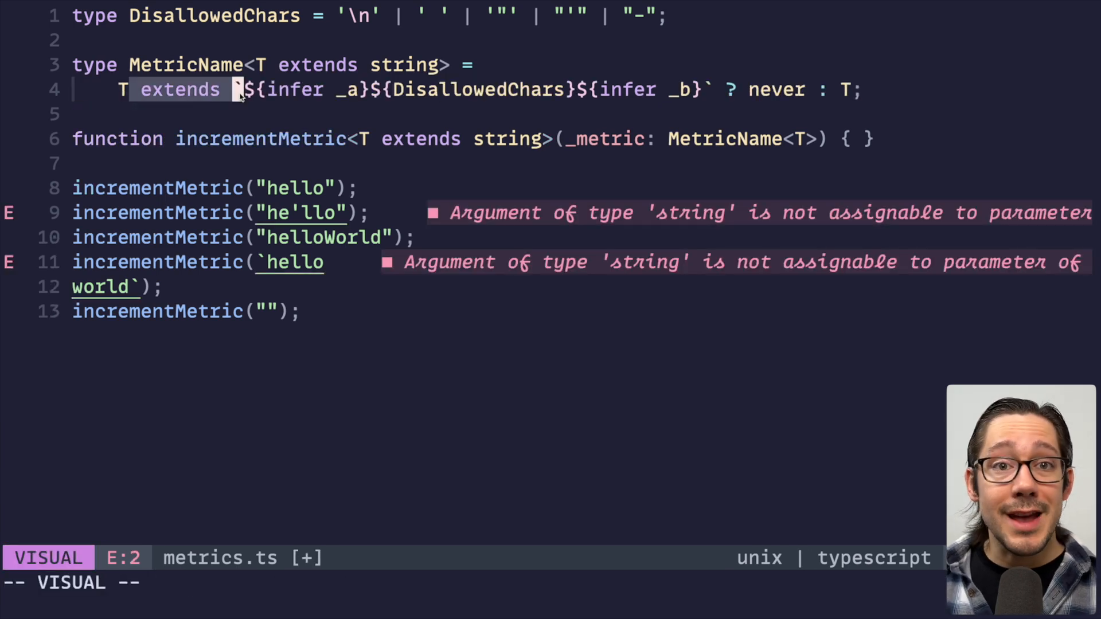
# - Walk through the MetricName conditional: the string constraint, infer _a/_b placeholders, never and T results
pyautogui.press('Escape')
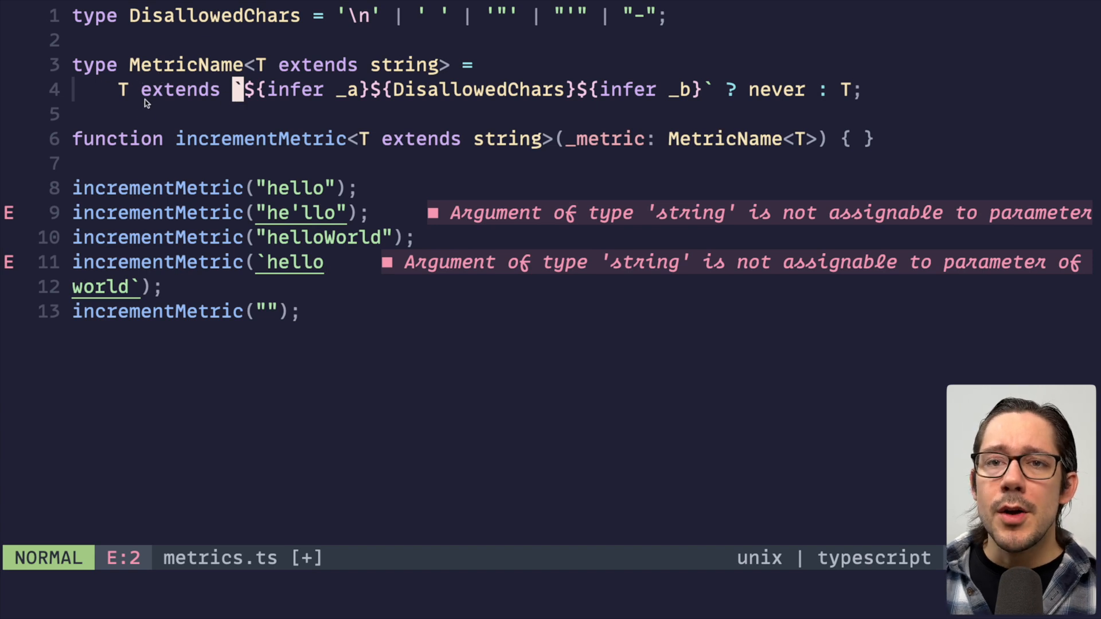
pyautogui.press('v')
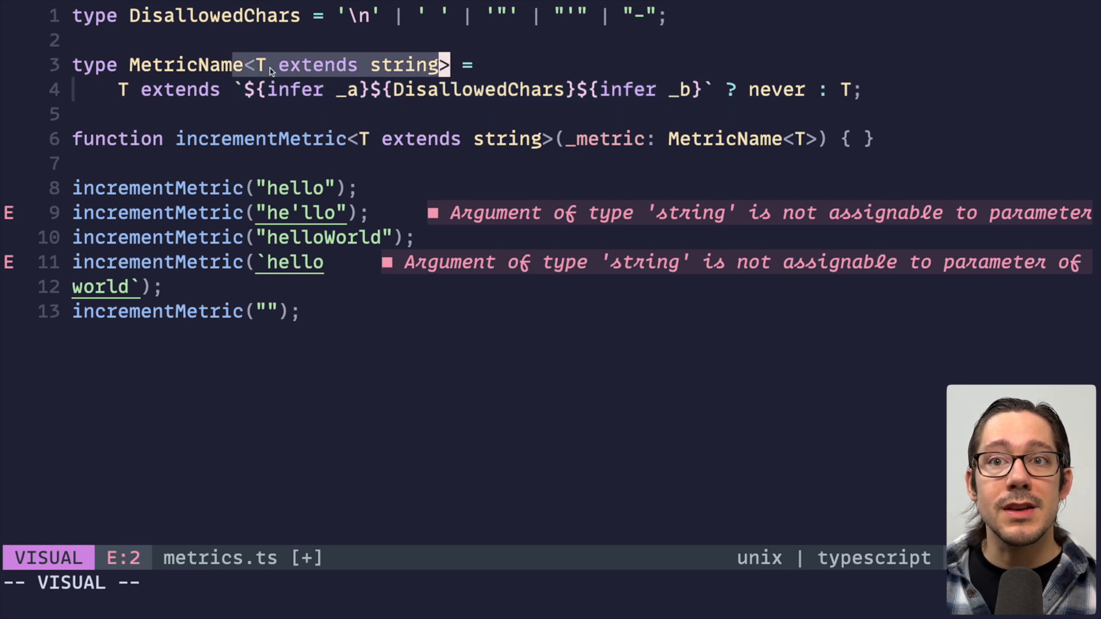
pyautogui.press('Escape')
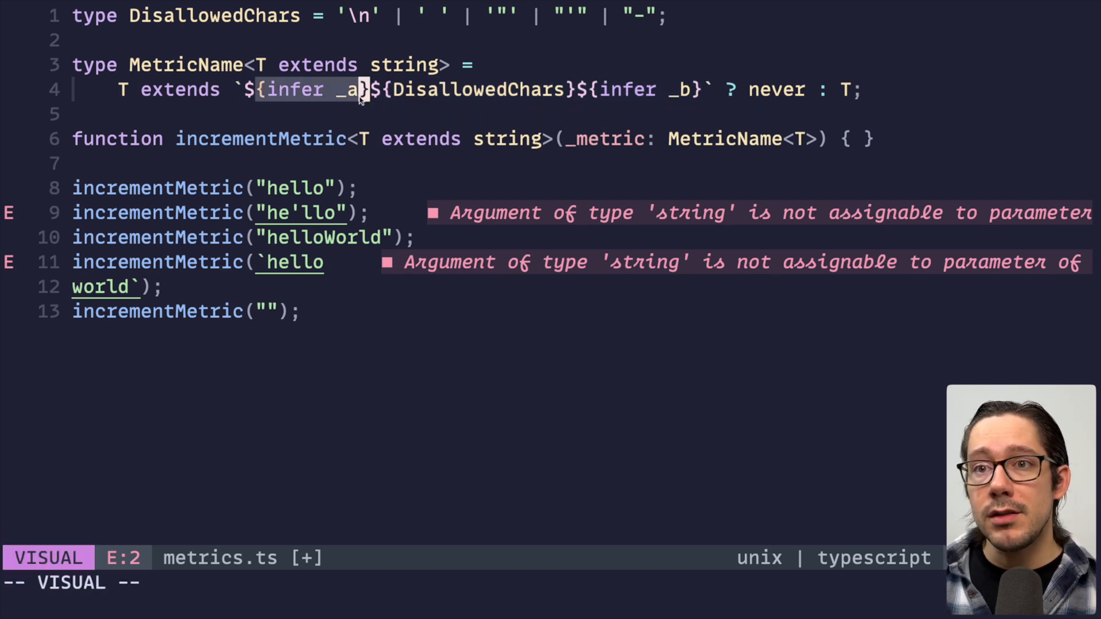
pyautogui.press('Escape')
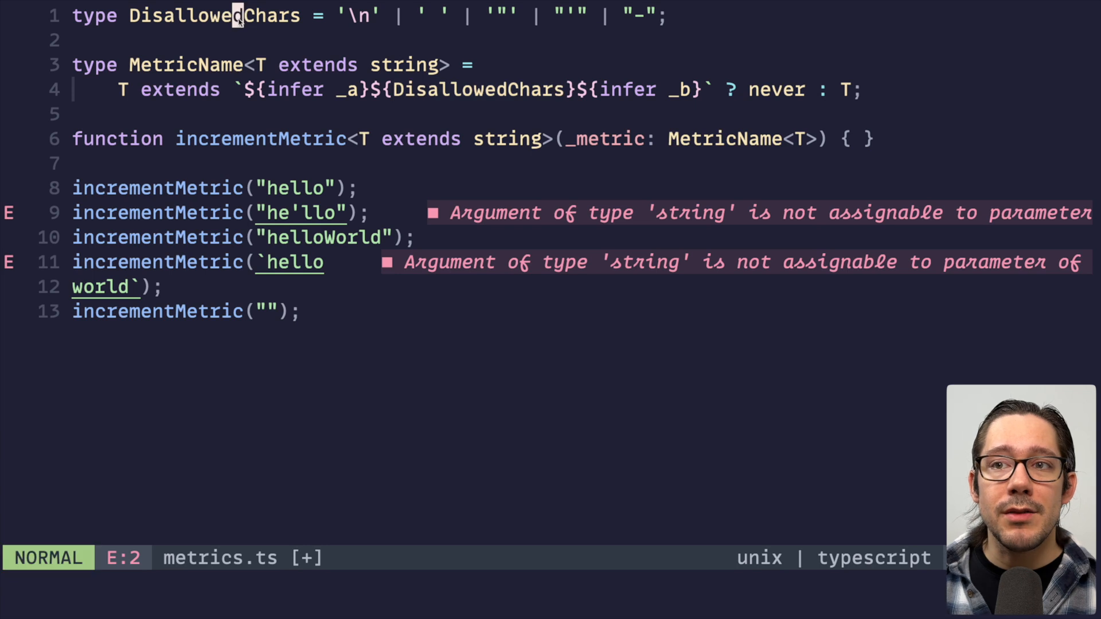
pyautogui.press('v')
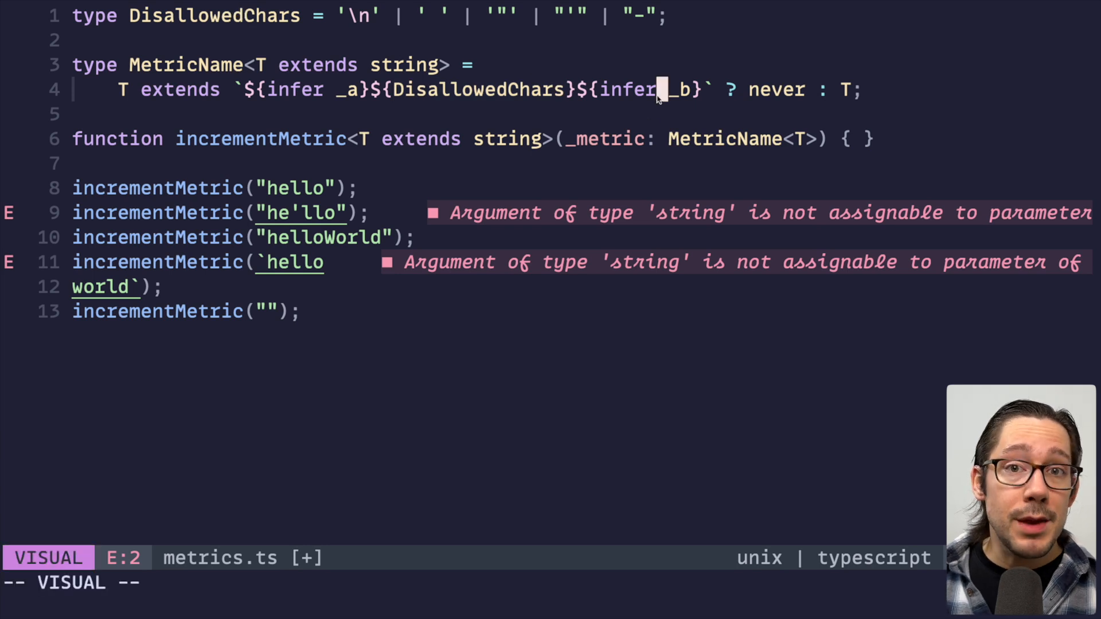
pyautogui.press('Escape')
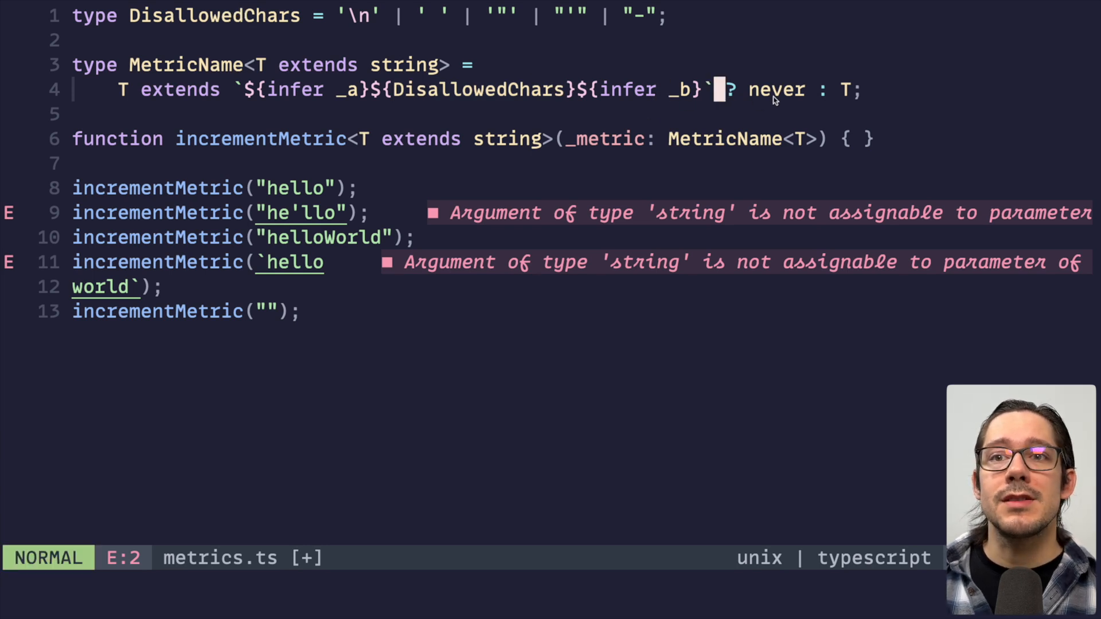
pyautogui.press('v')
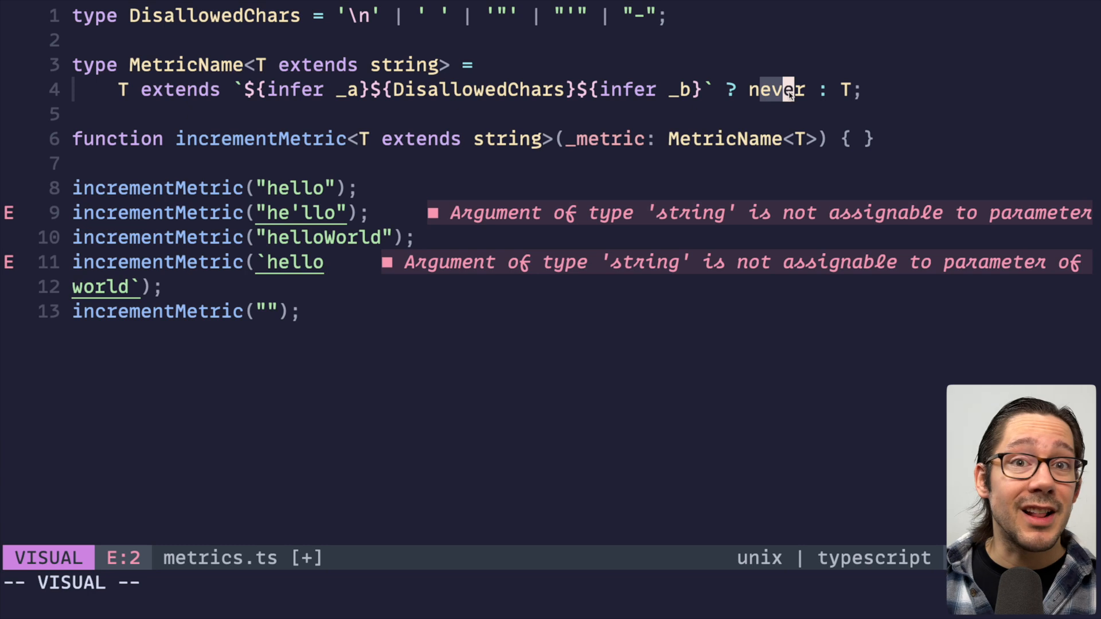
pyautogui.press('Escape')
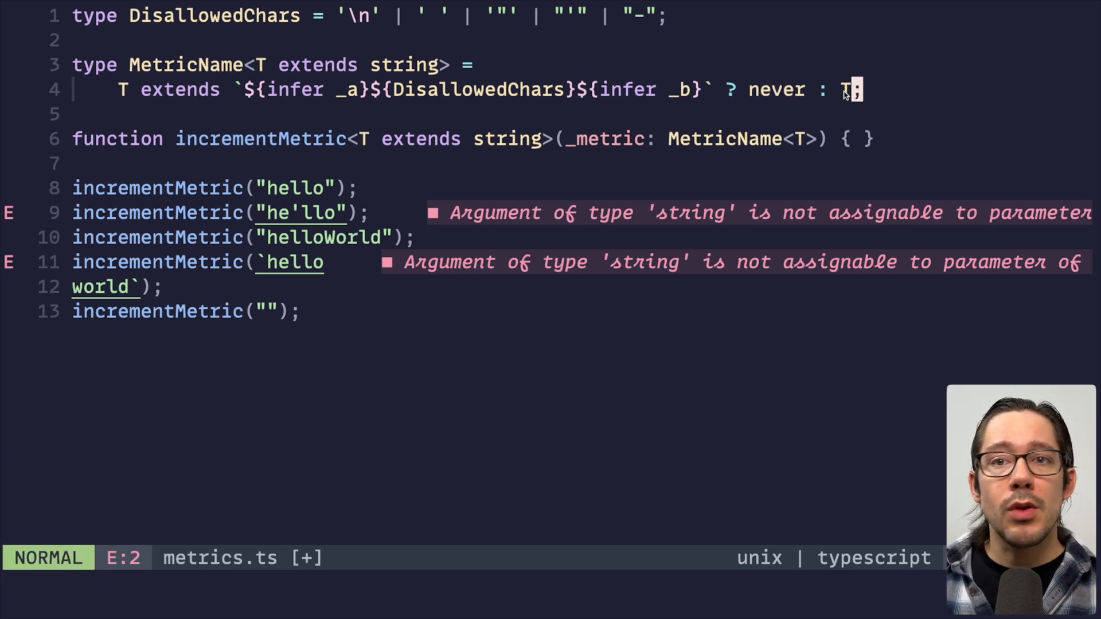
pyautogui.moveTo(733, 117)
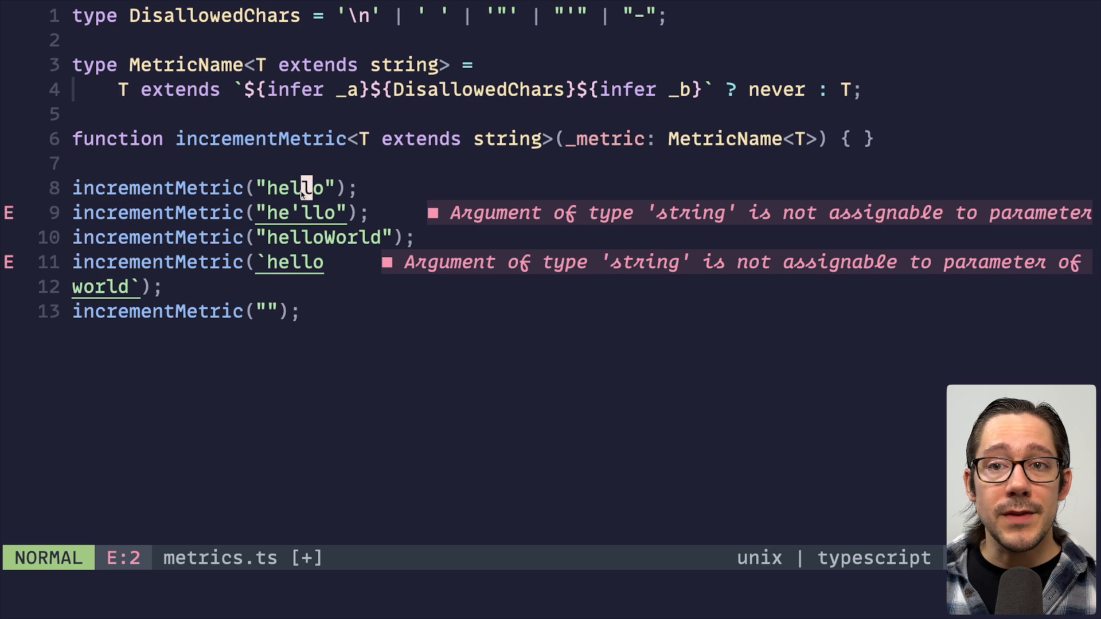
pyautogui.press('v')
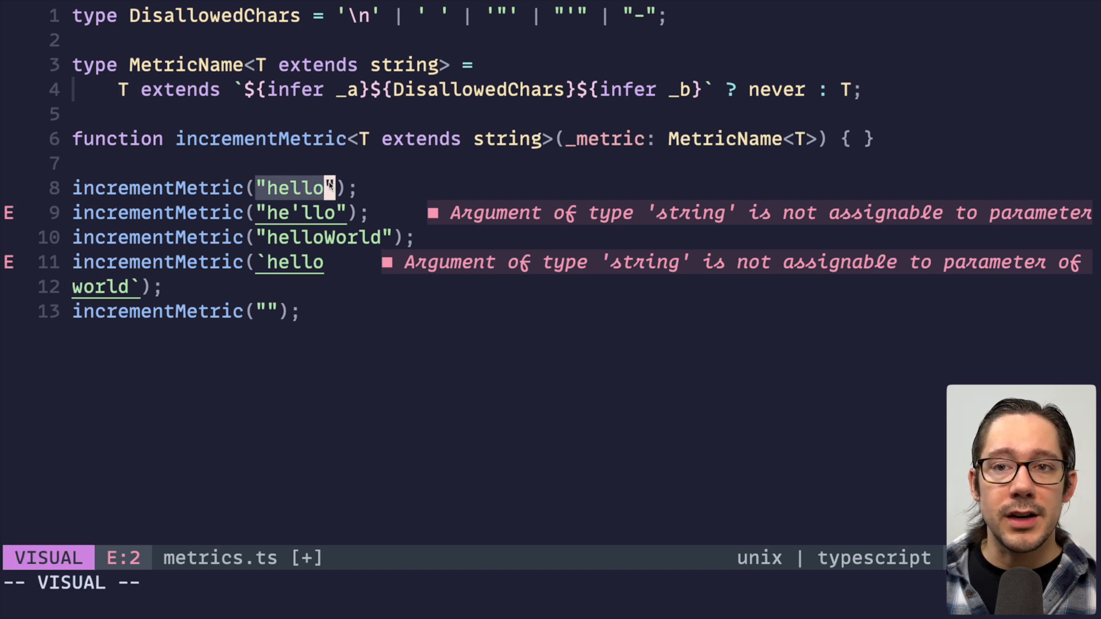
pyautogui.press('Escape')
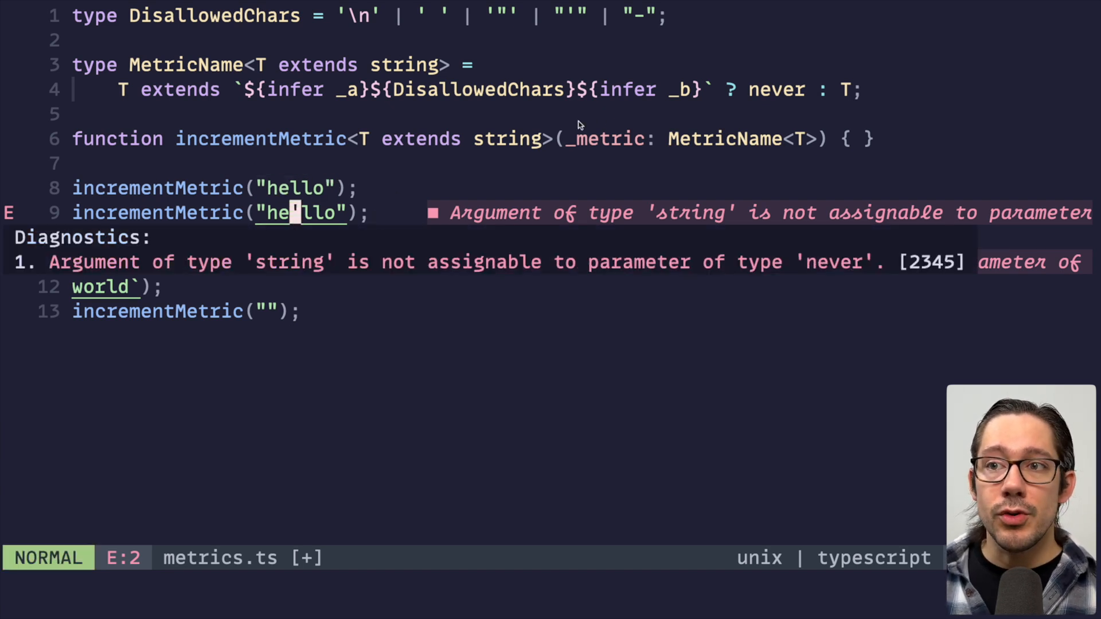
pyautogui.moveTo(640, 272)
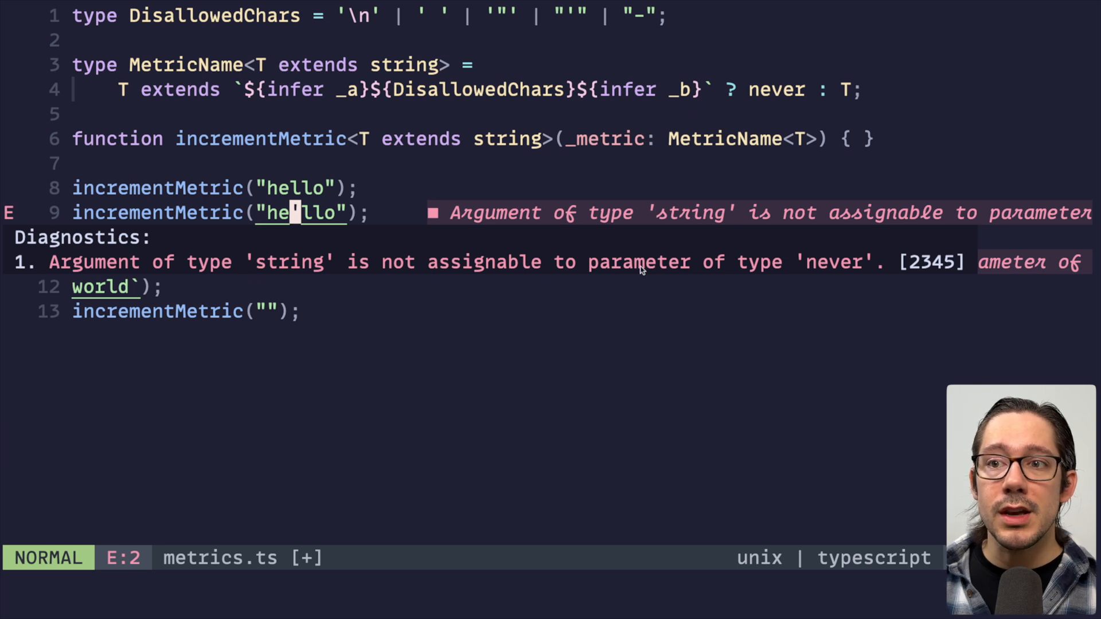
pyautogui.moveTo(778, 344)
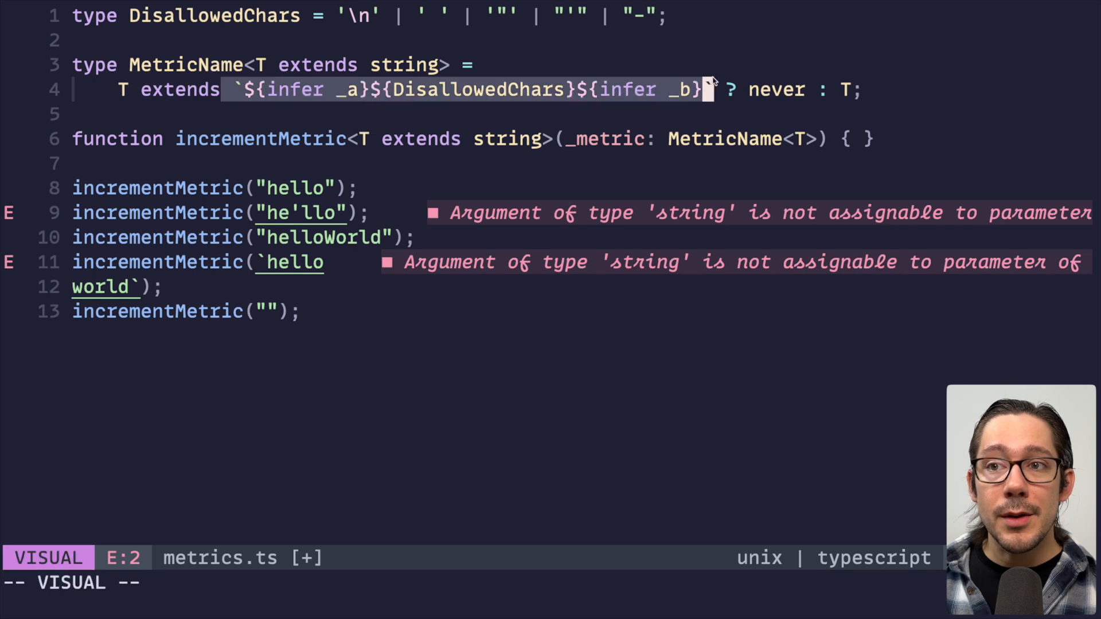
pyautogui.press('Escape')
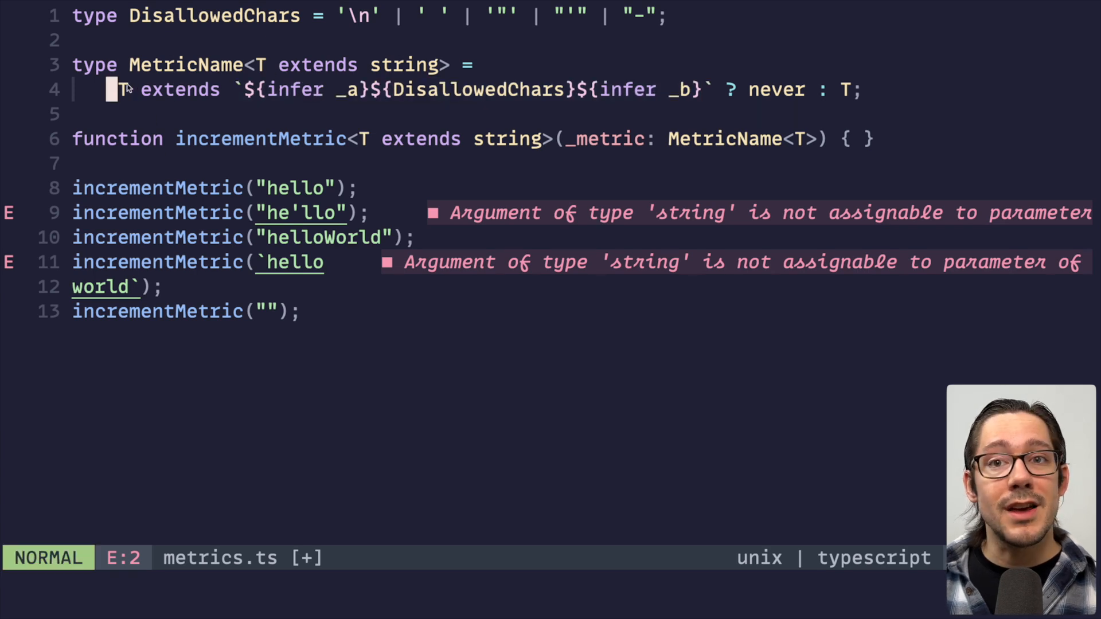
pyautogui.press('v')
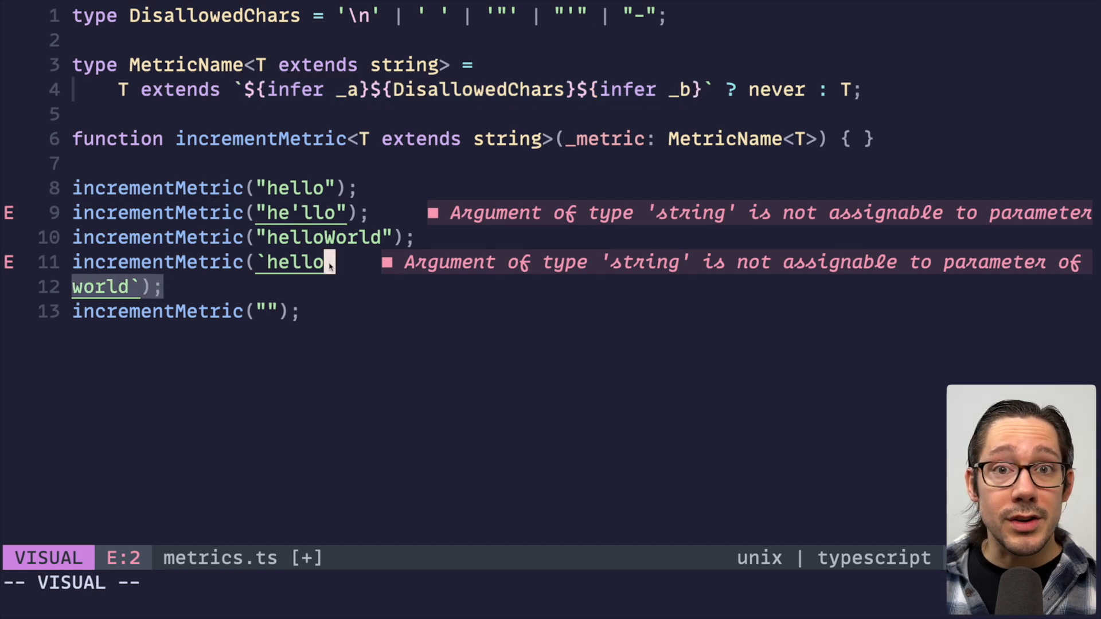
pyautogui.press('Escape')
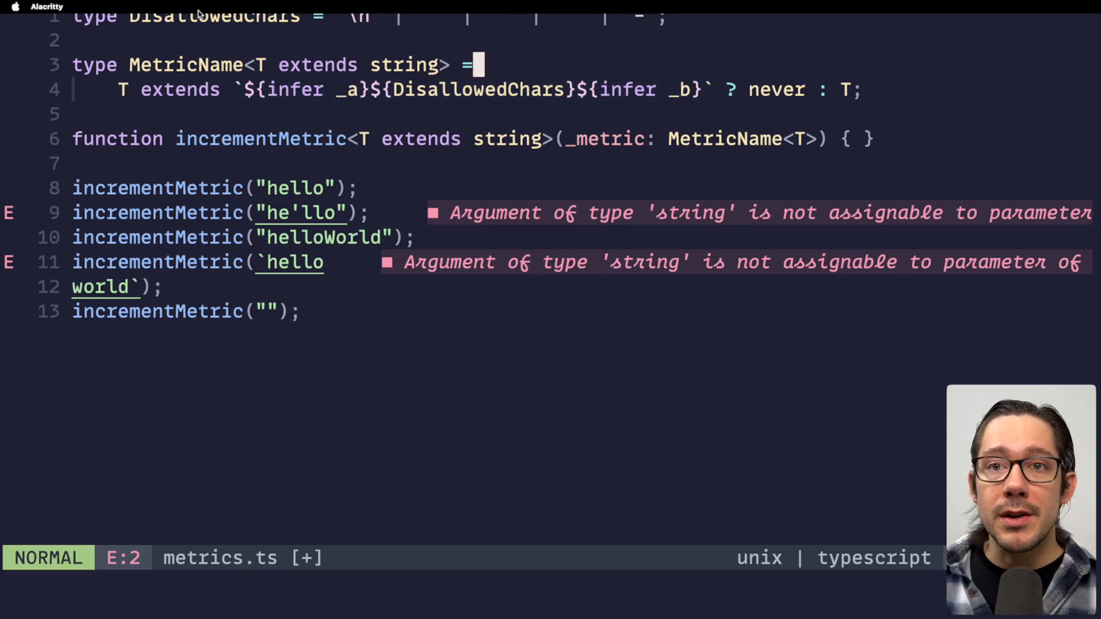
# - Review DisallowedChars and move the conditional's final branch onto its own line
pyautogui.press('v')
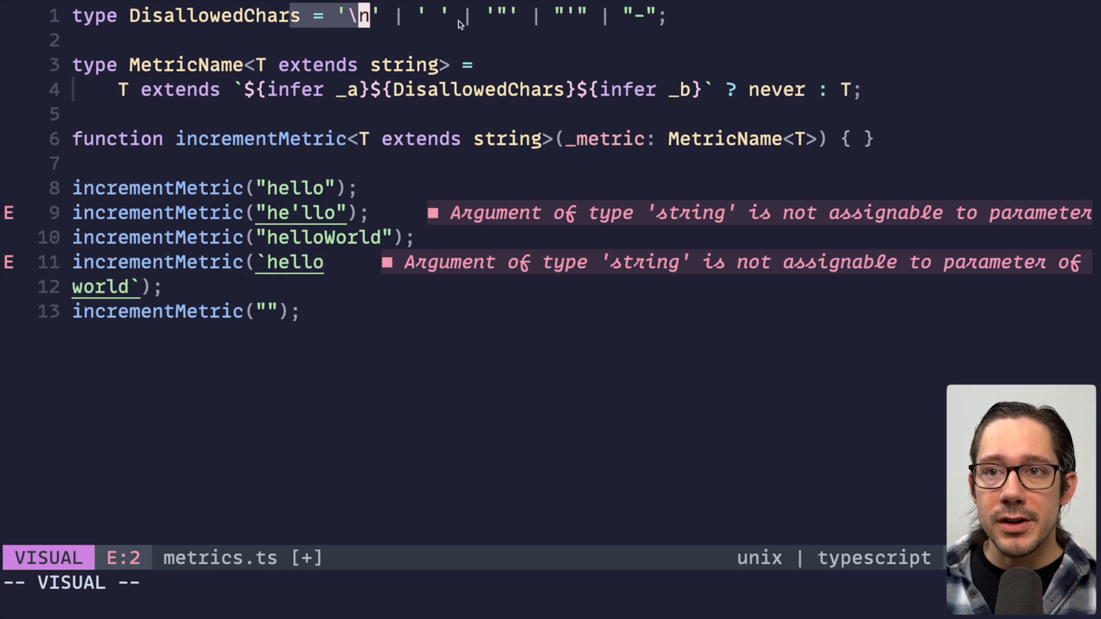
pyautogui.press('Escape')
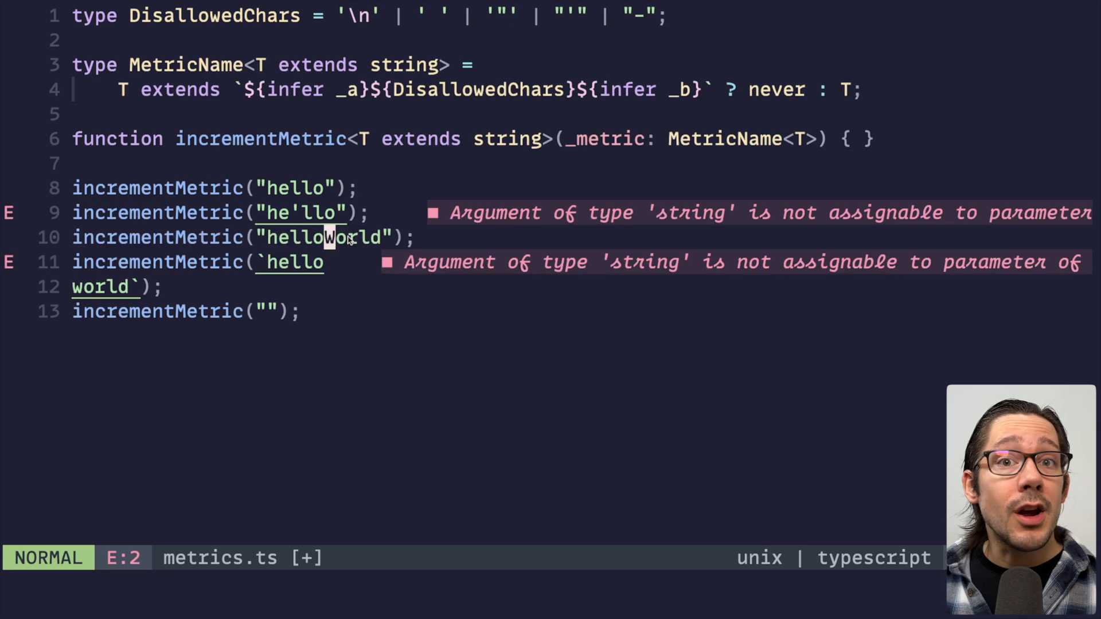
pyautogui.moveTo(331, 301)
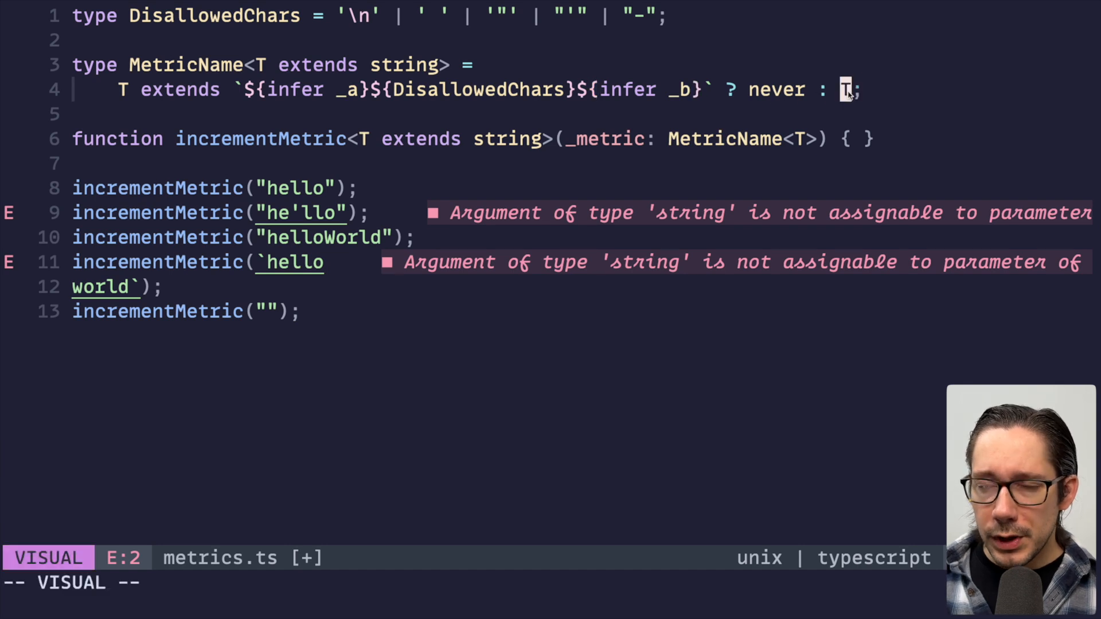
pyautogui.press('Escape')
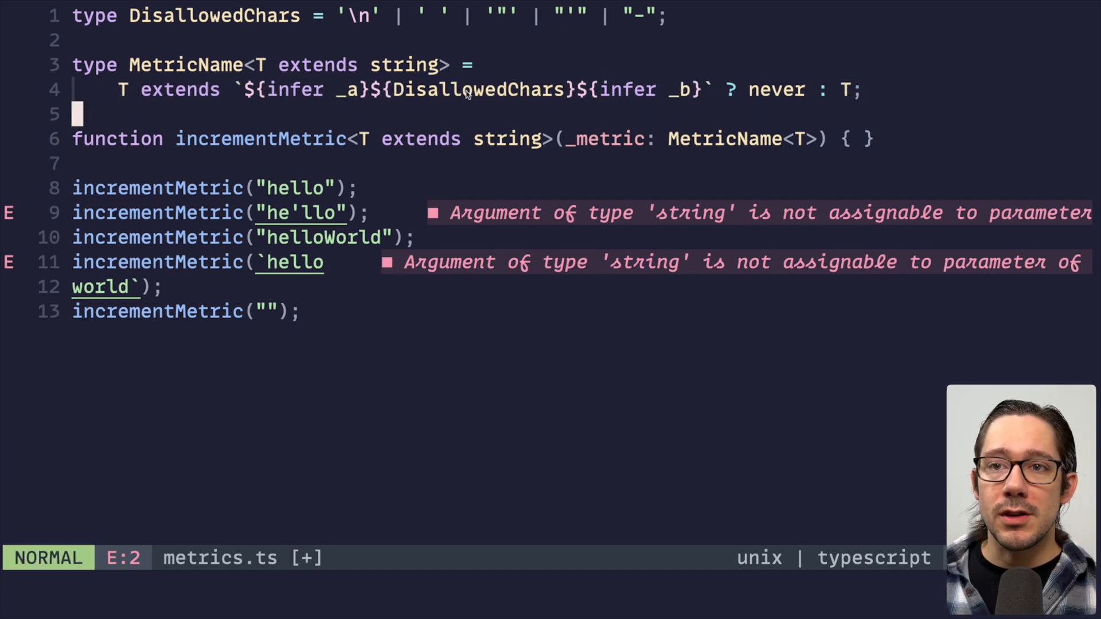
pyautogui.press('v')
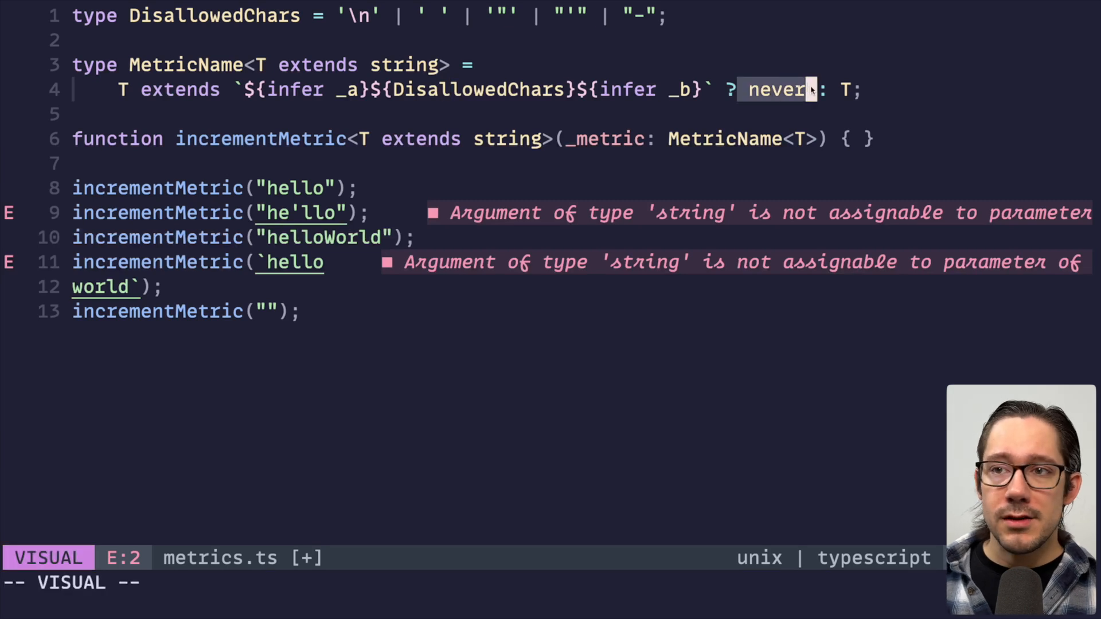
pyautogui.press('Escape')
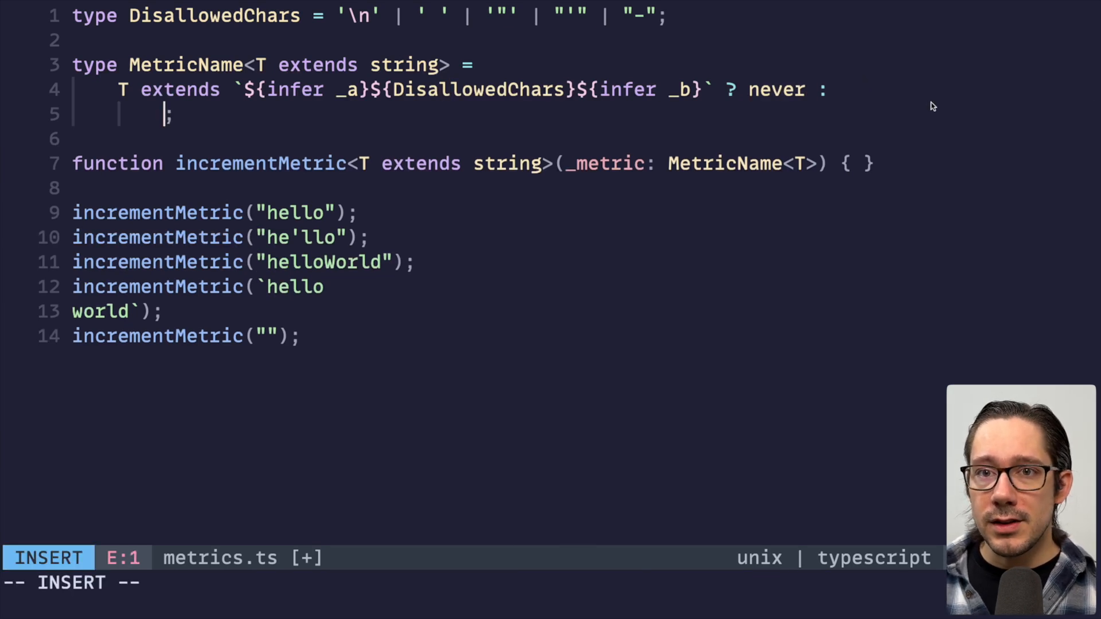
# - Add T extends Lowercase<T> ? T : never so the helloWorld call errors too
pyautogui.write('T extn')
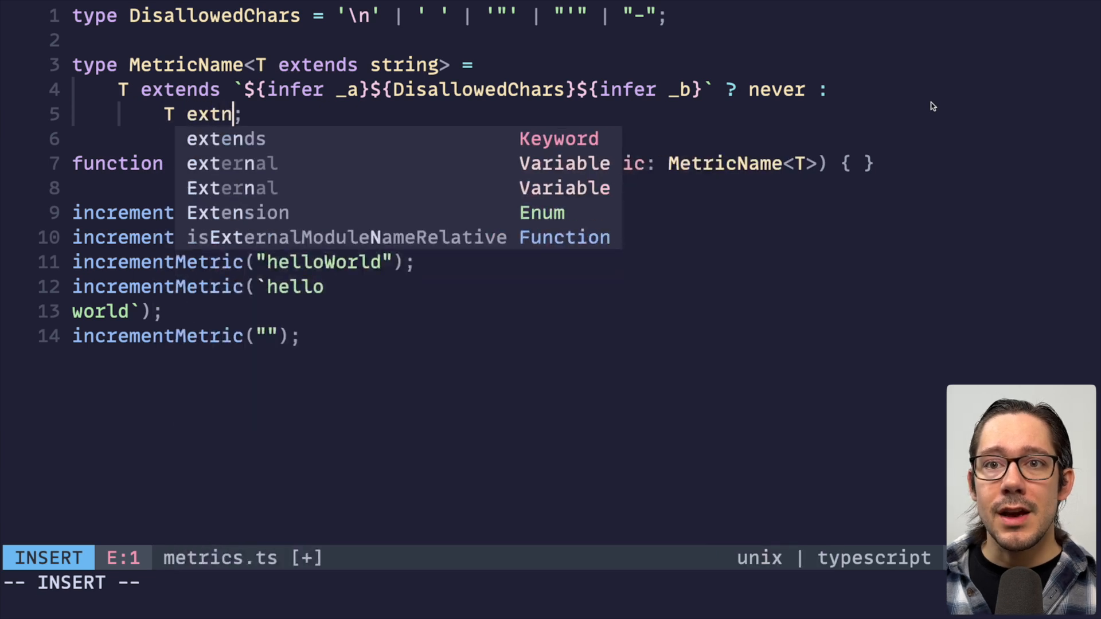
pyautogui.write('ends Lowercase<T> ? never :')
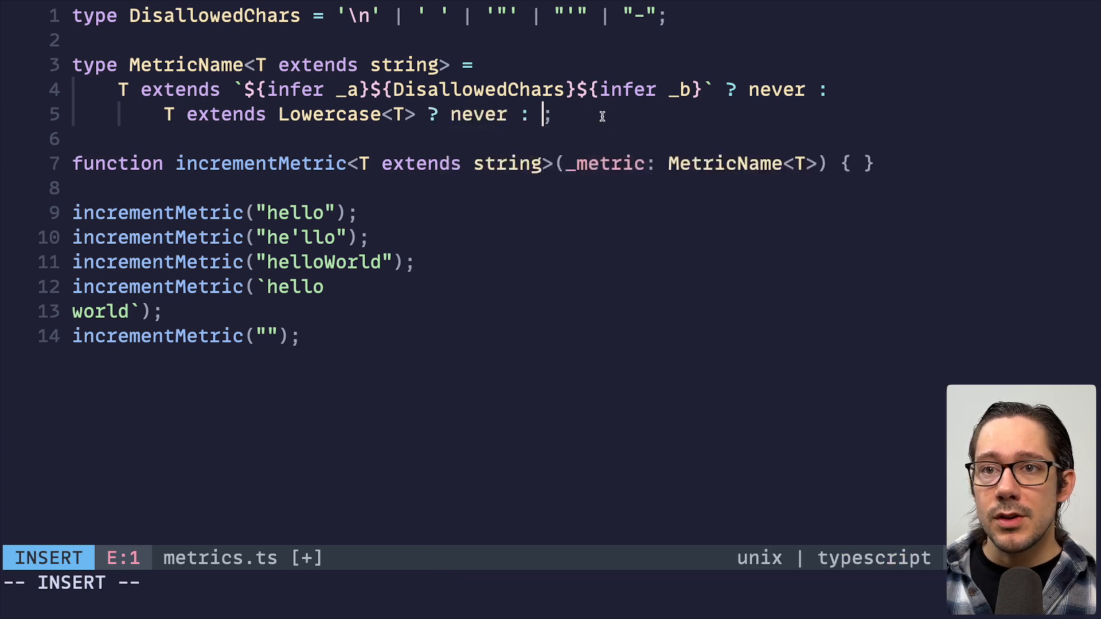
pyautogui.write('n')
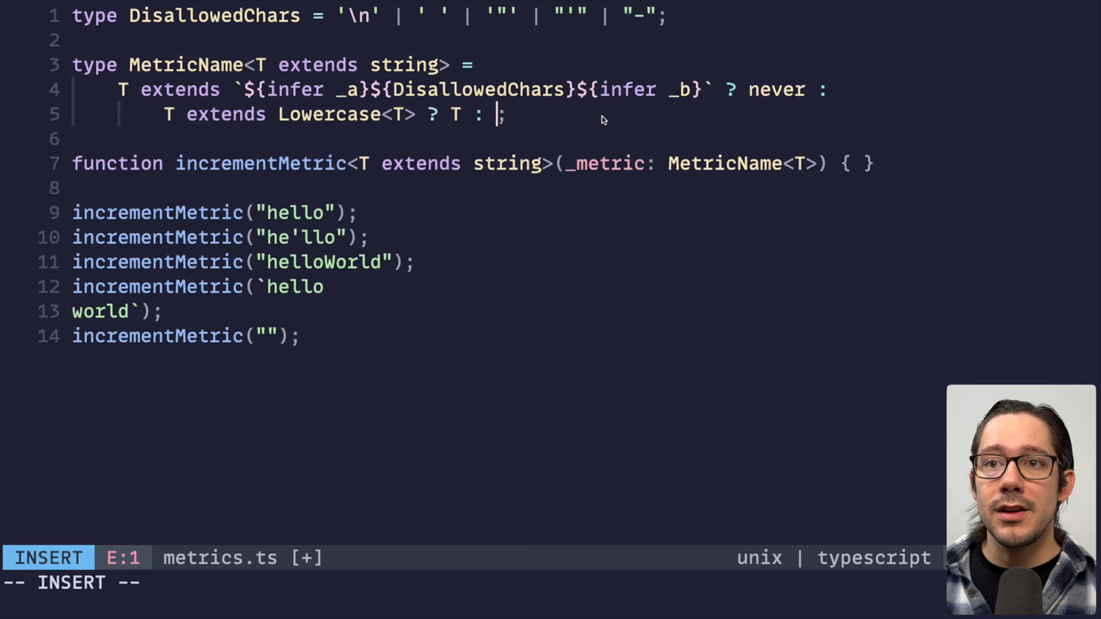
pyautogui.write('never')
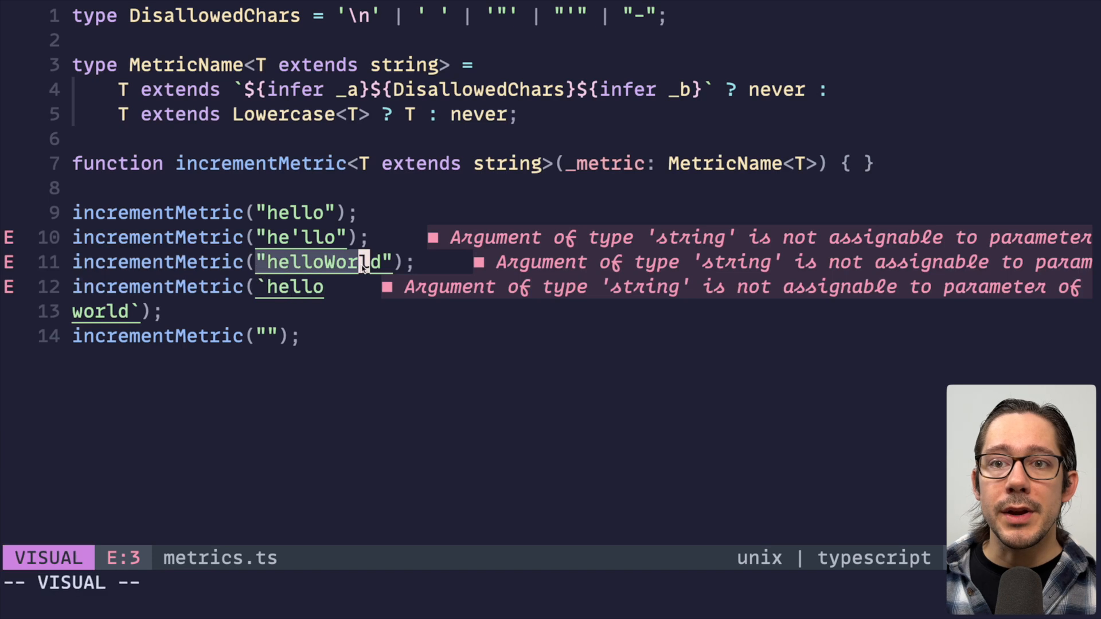
pyautogui.press('Escape')
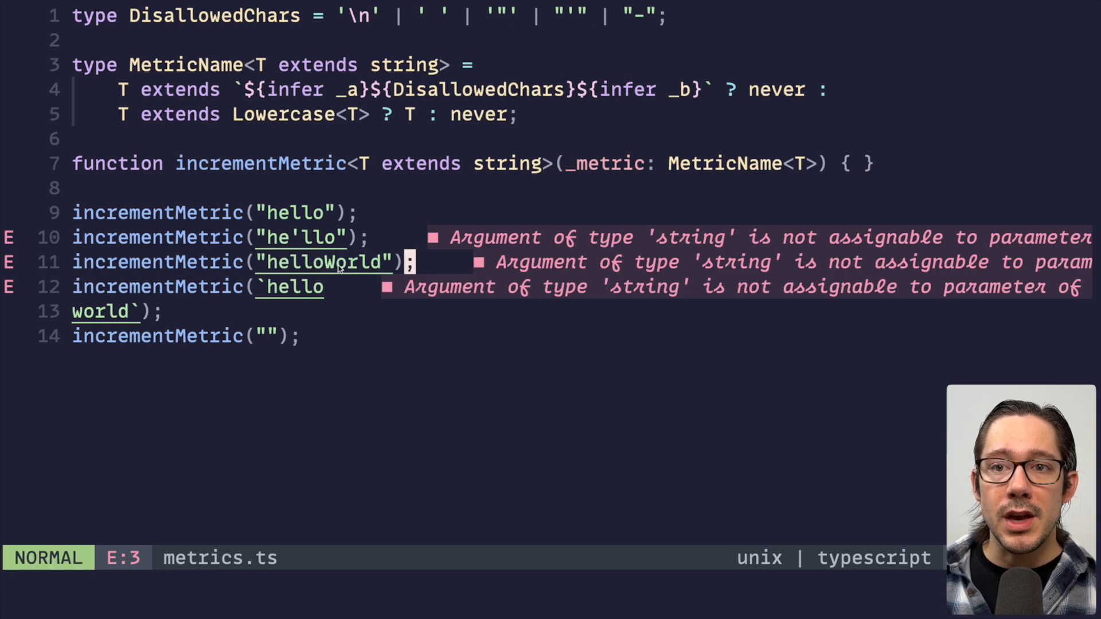
# - Add T extends "" ? never : ... so the empty-string call errors, and save metrics.ts
pyautogui.press('v')
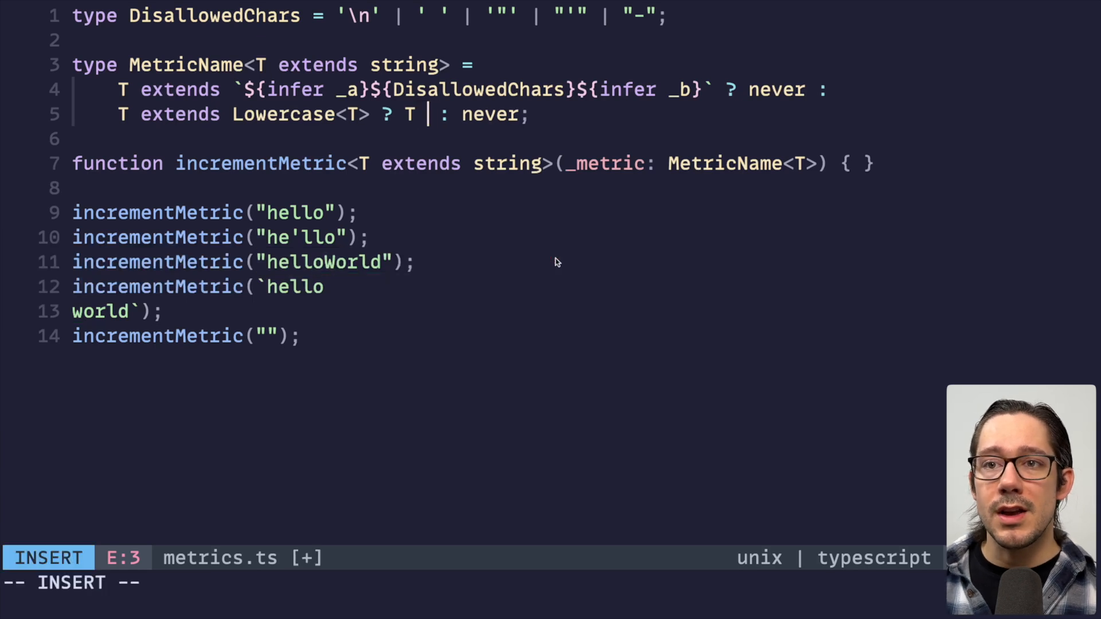
pyautogui.write('extends "')
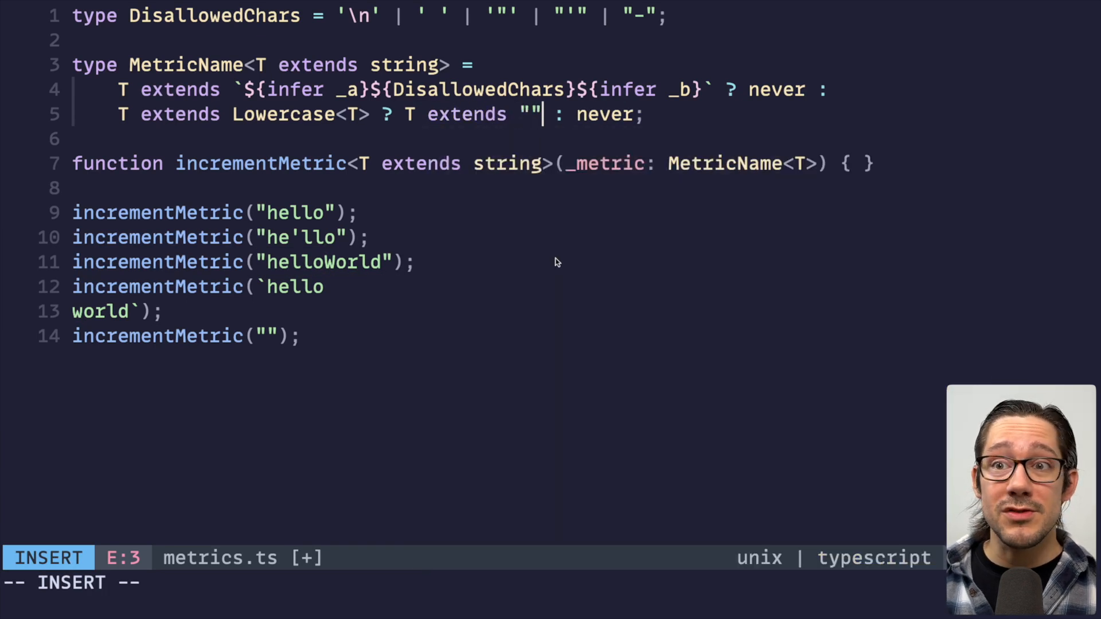
pyautogui.write('? never :')
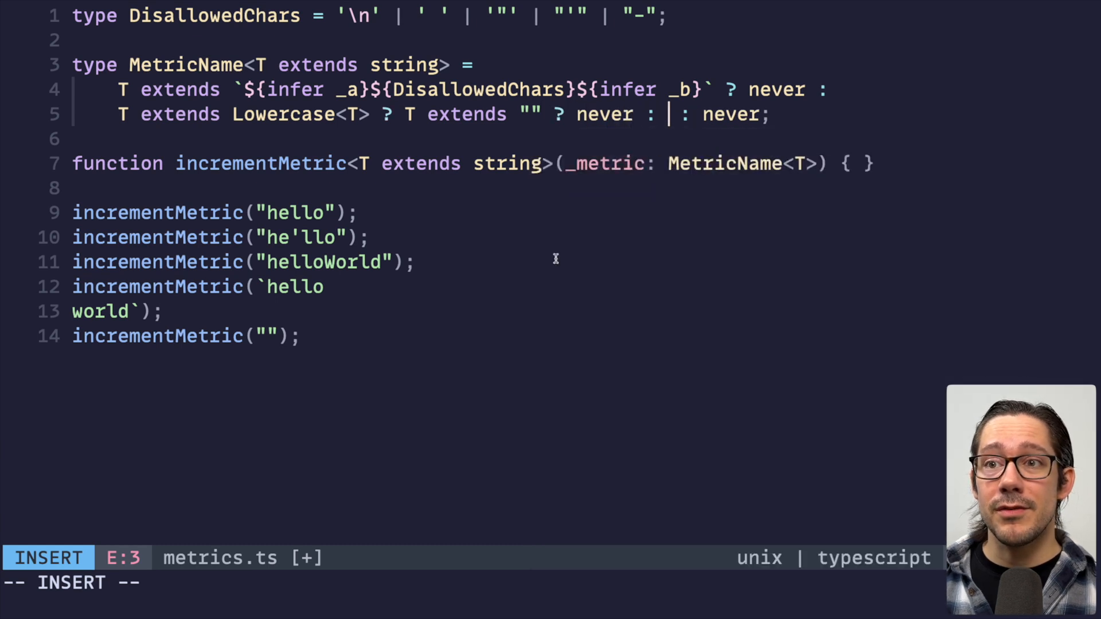
pyautogui.press('Escape')
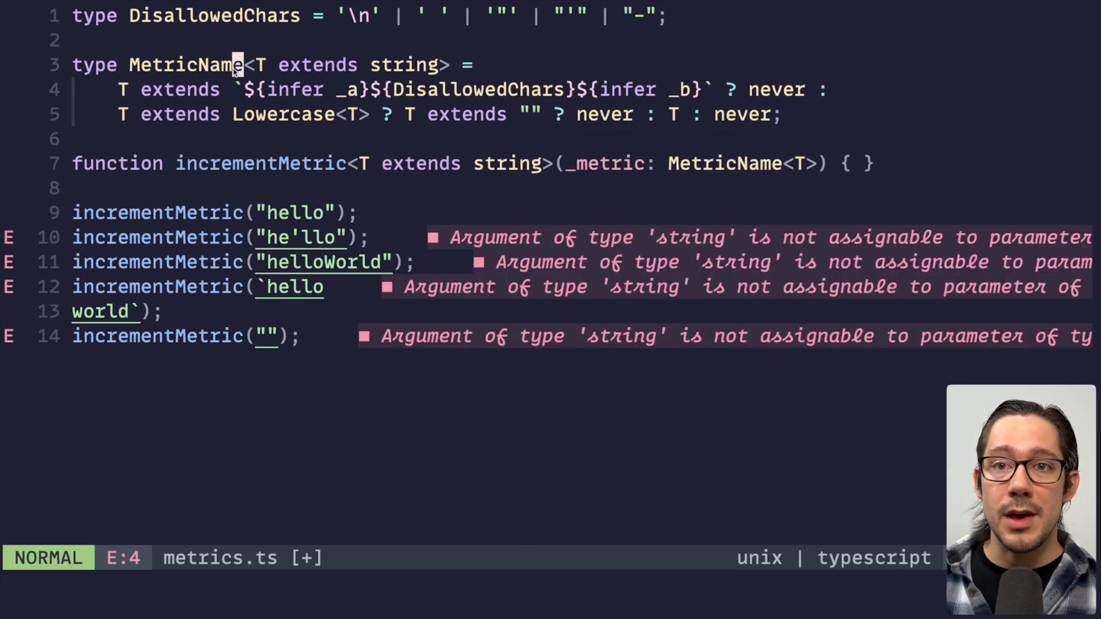
pyautogui.moveTo(394, 135)
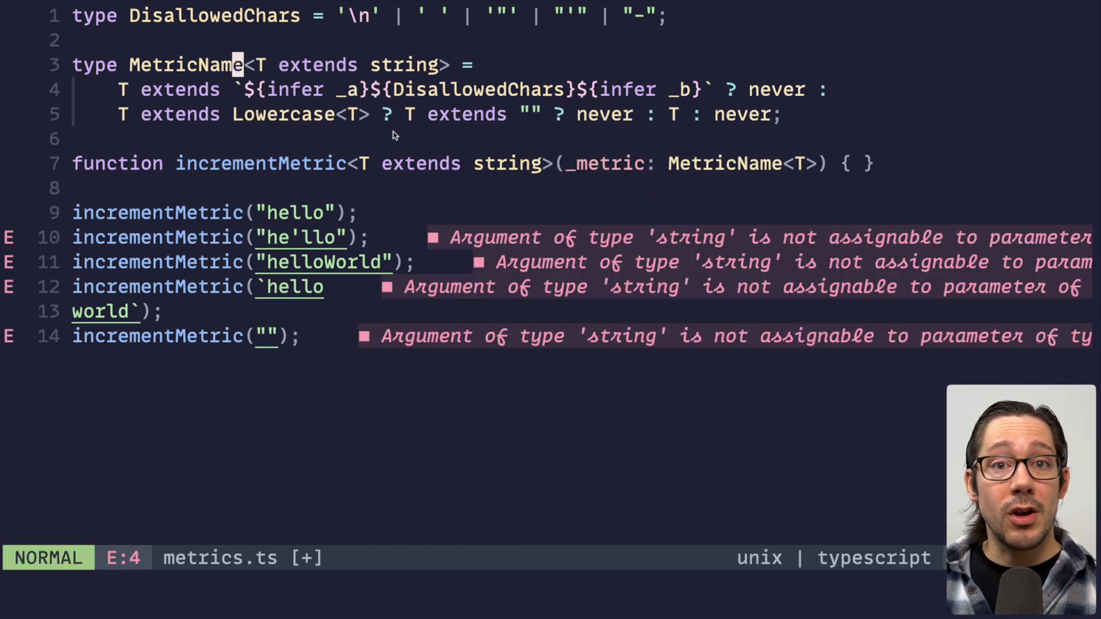
pyautogui.press('v')
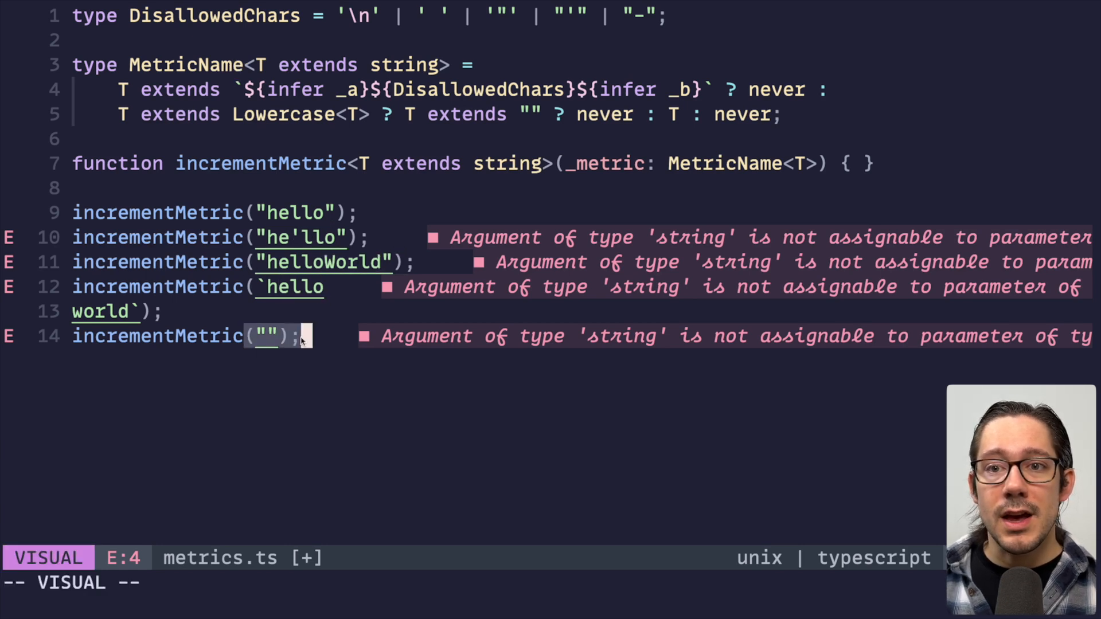
pyautogui.press('Escape')
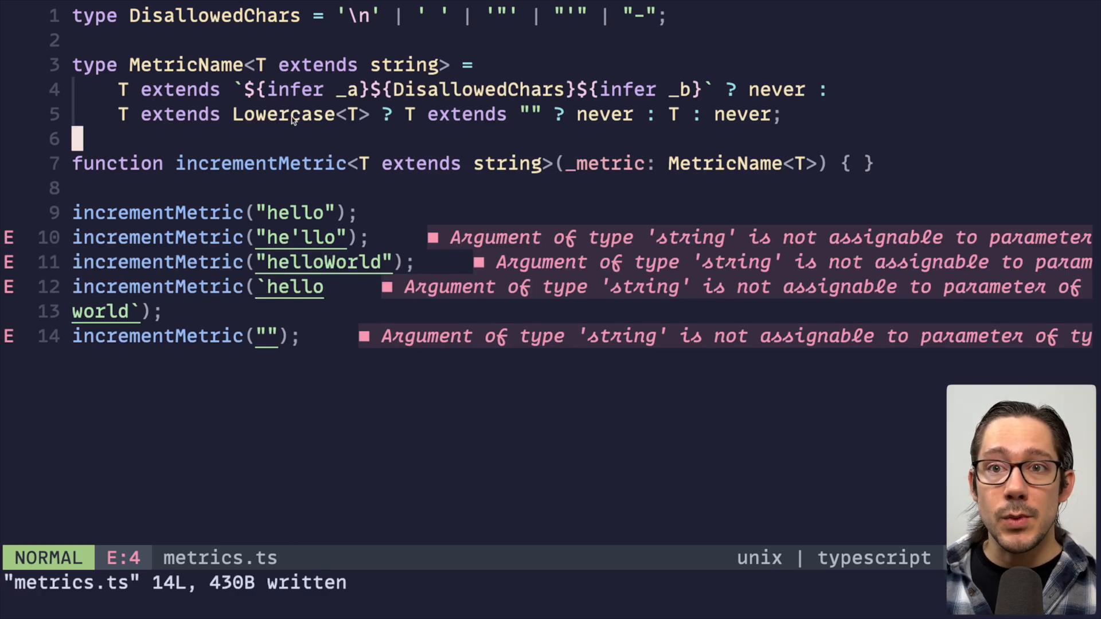
pyautogui.press('v')
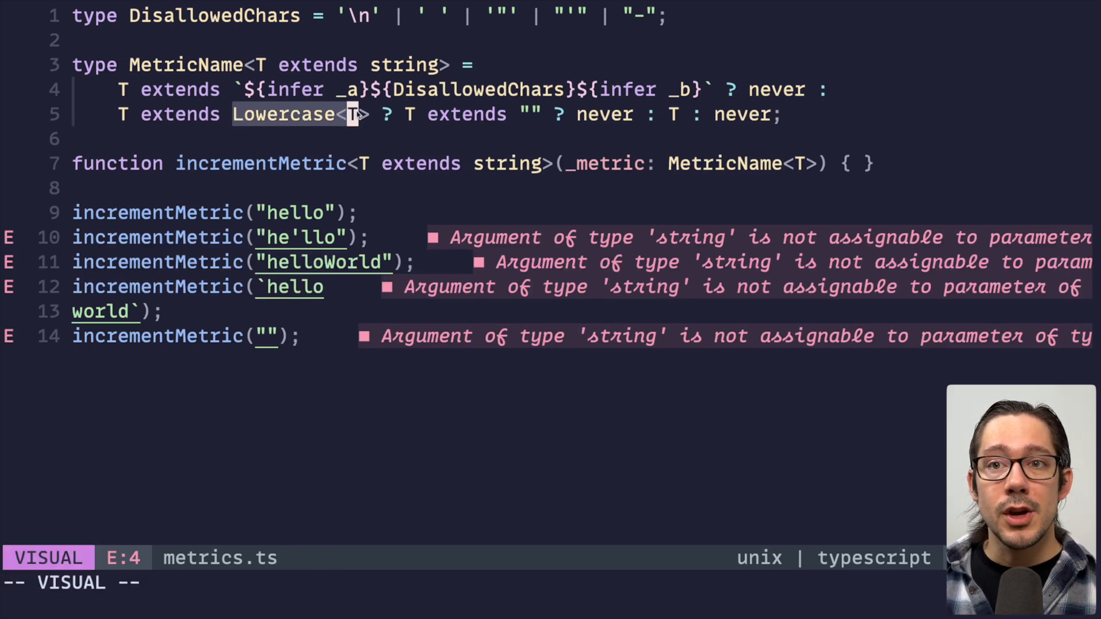
pyautogui.press('Escape')
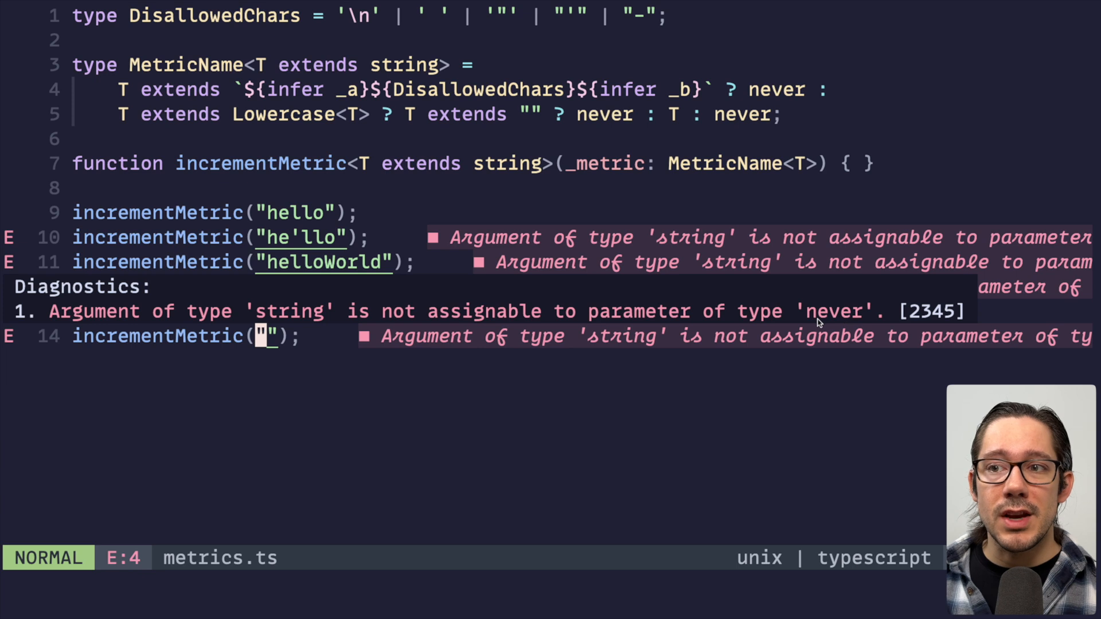
pyautogui.moveTo(431, 349)
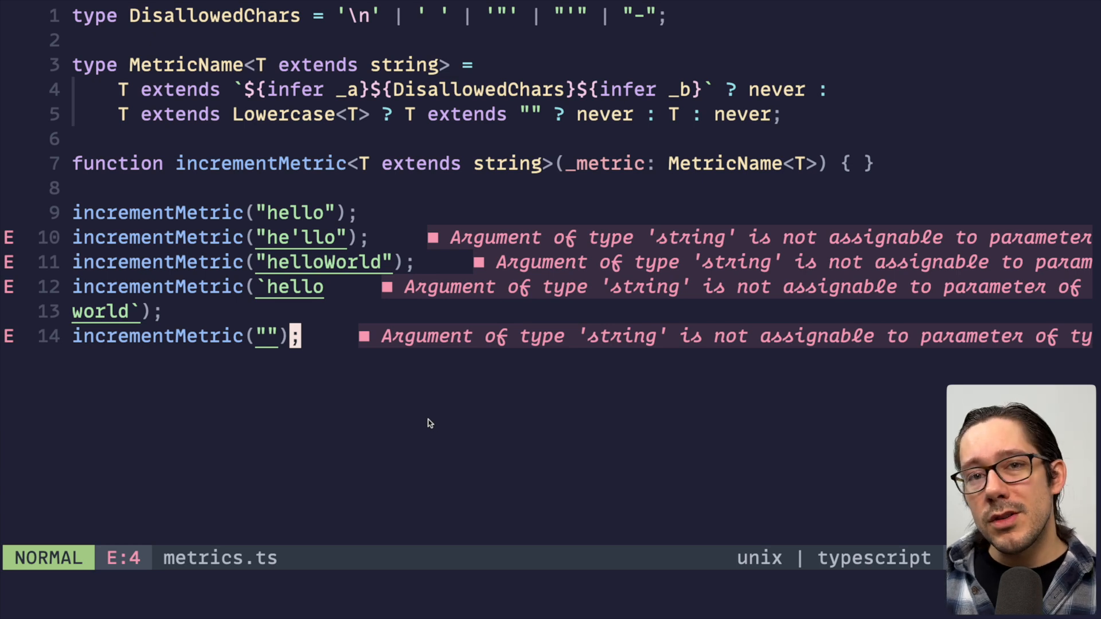
pyautogui.moveTo(442, 427)
pyautogui.write('type')
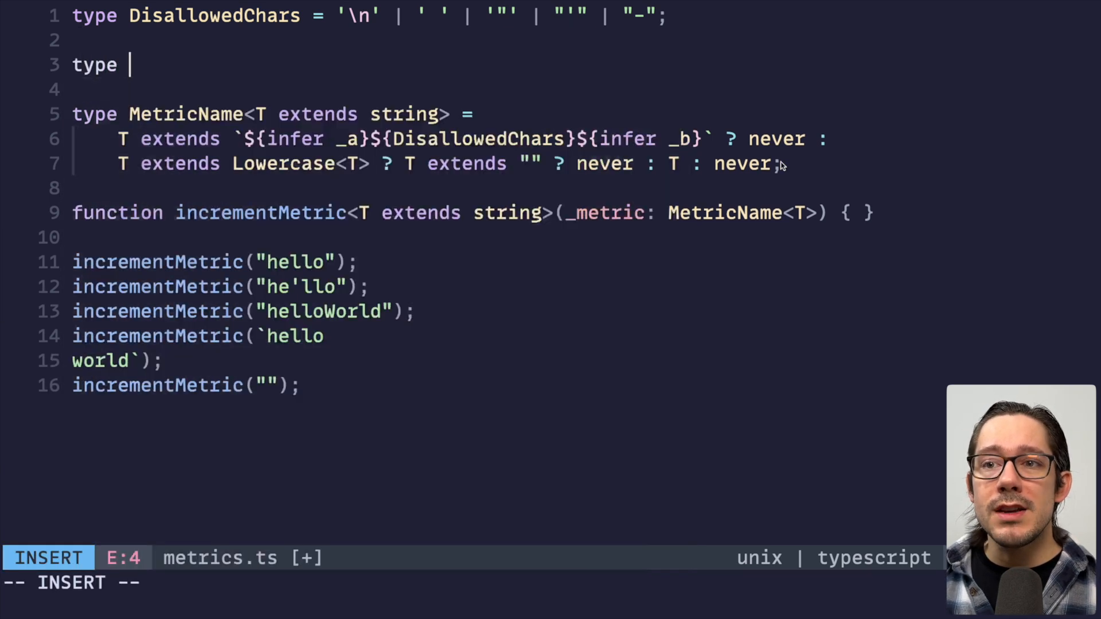
# - Define type NoEmptyString = never and return it from MetricName for empty strings, then save
pyautogui.write('NoEmptyString = never;')
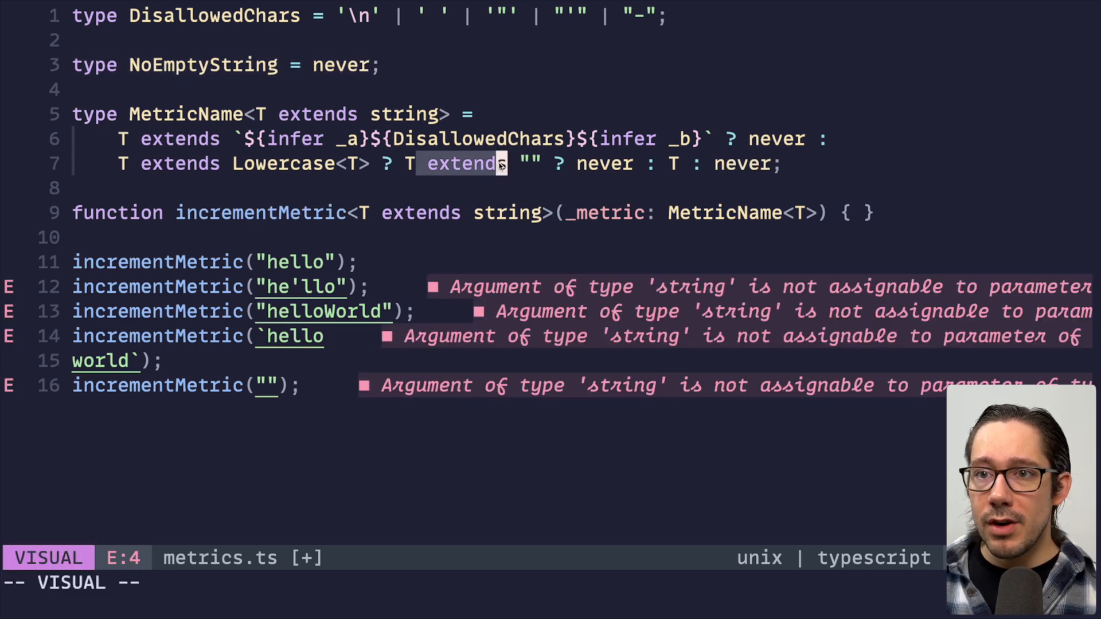
pyautogui.write('No')
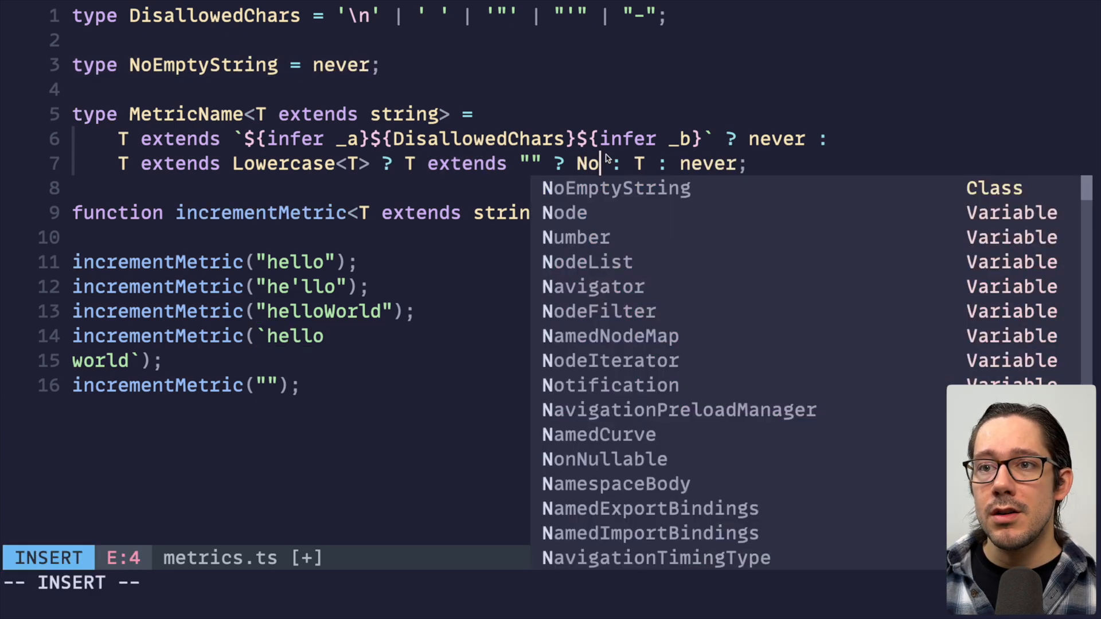
pyautogui.press('Escape')
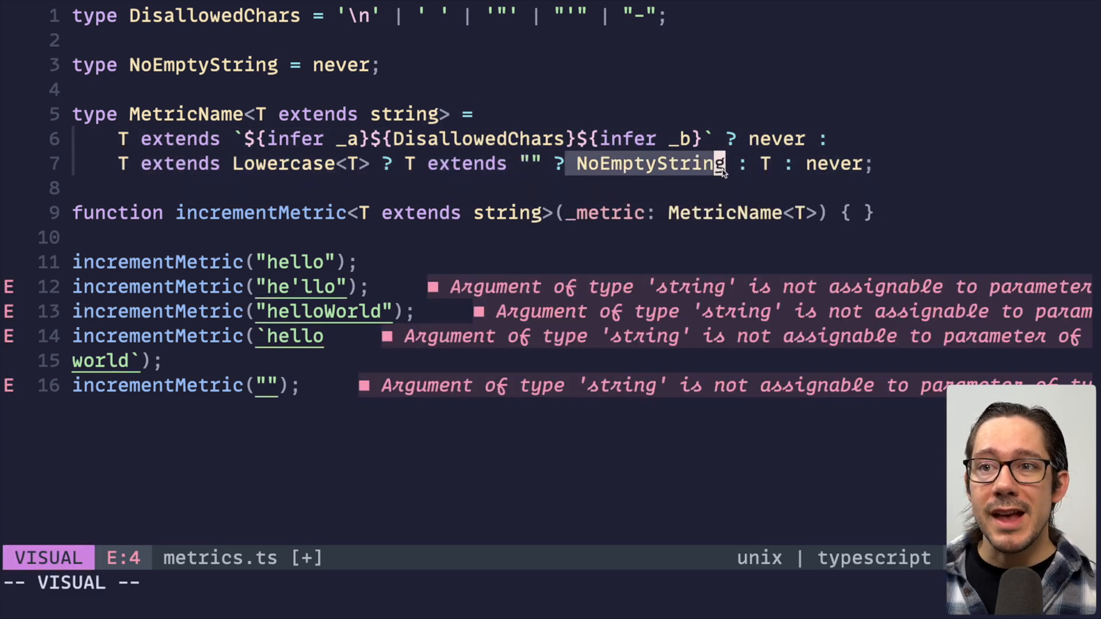
pyautogui.press('Escape')
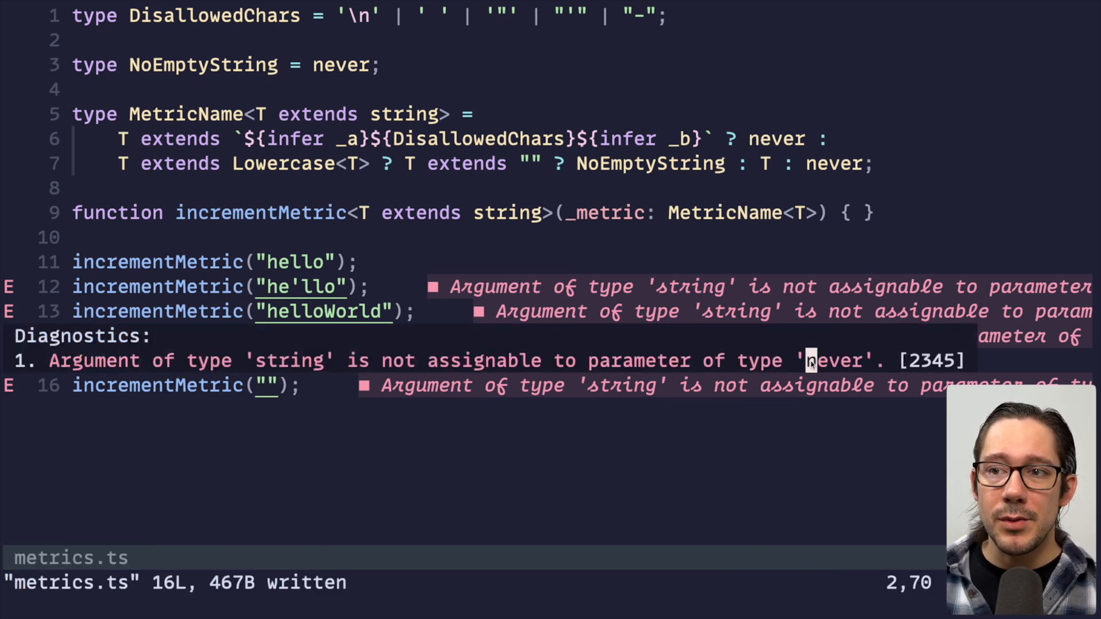
pyautogui.press('v')
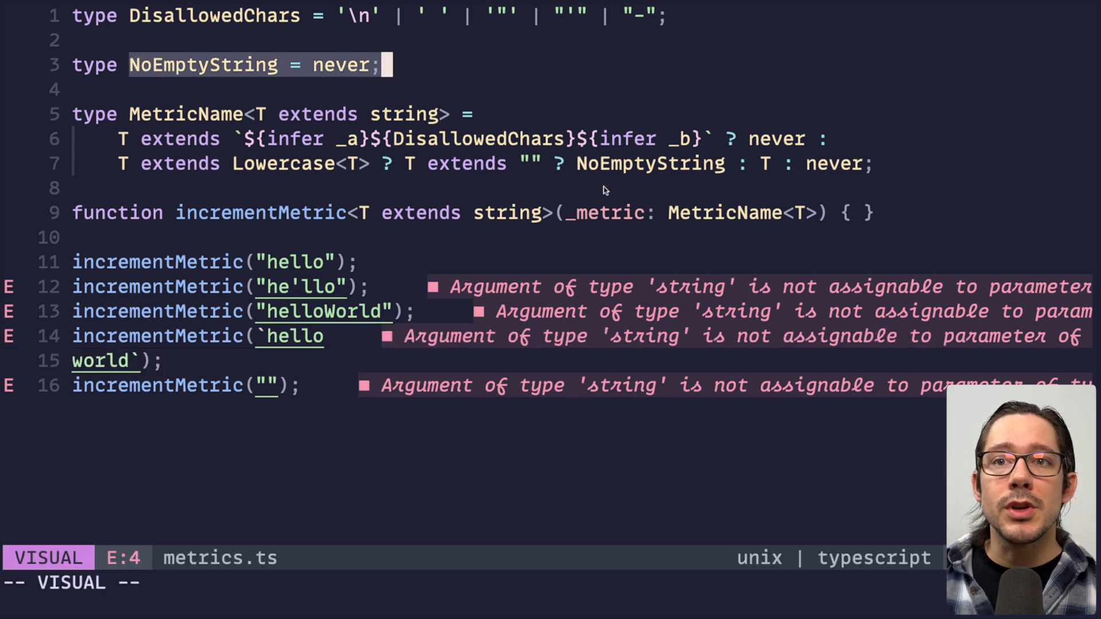
# - Change NoEmptyString to { __brand: 'NoEmptyString' }, save, and check the empty-string call's error
pyautogui.press('Escape')
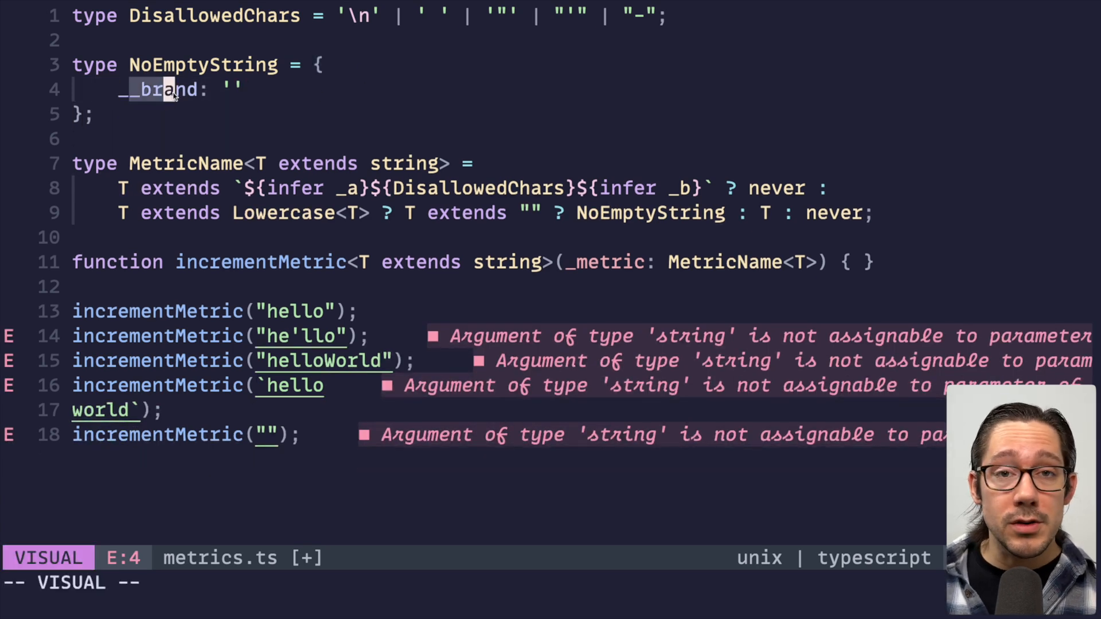
pyautogui.press('Escape')
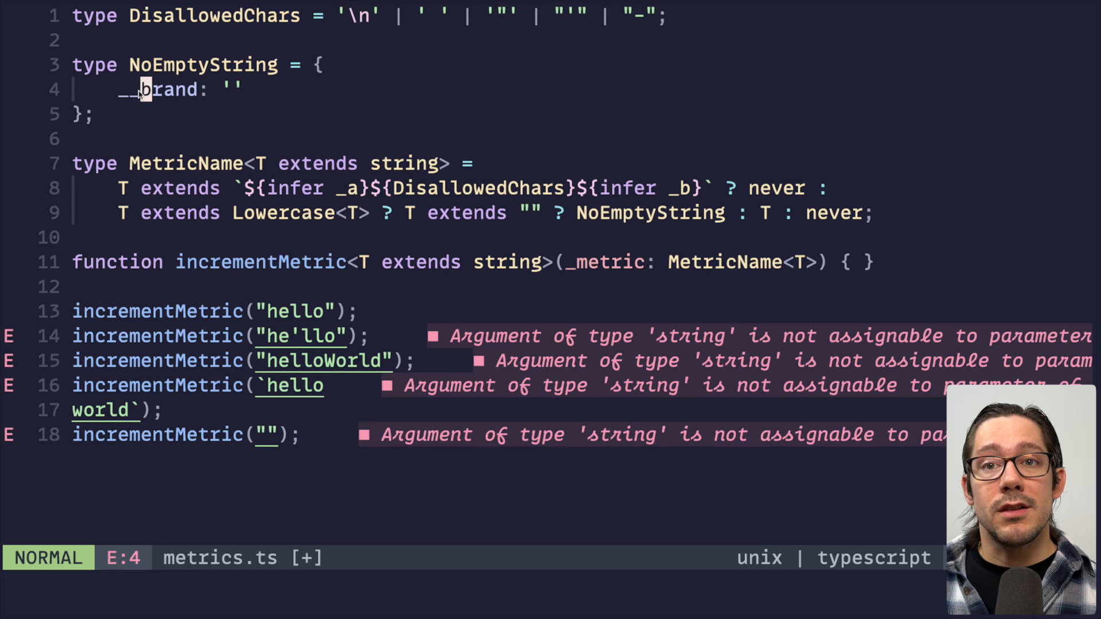
pyautogui.press('v')
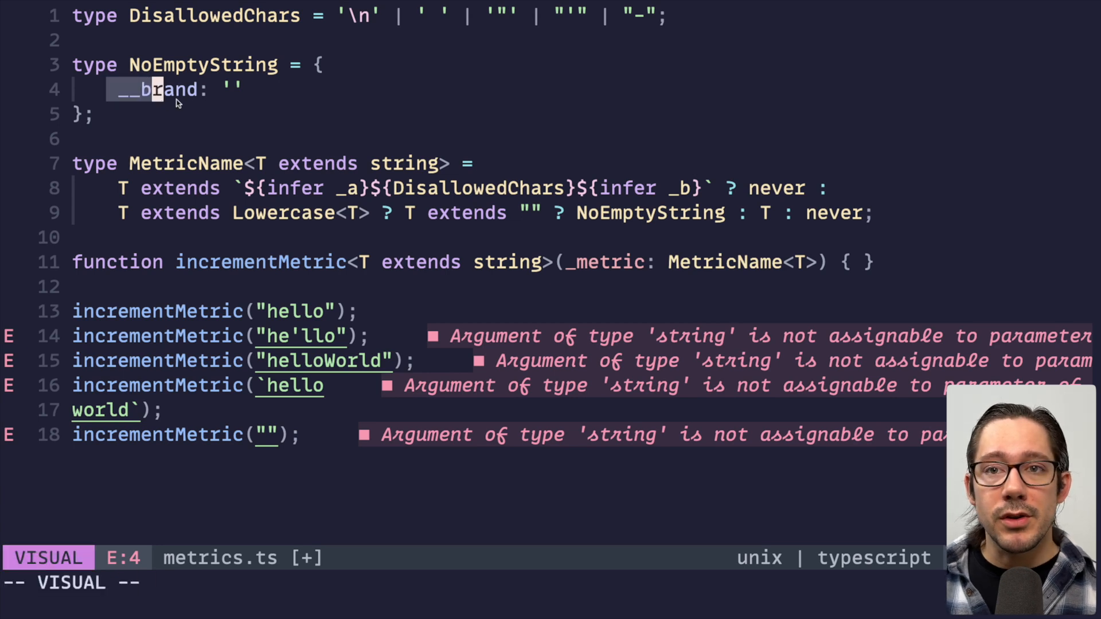
pyautogui.press('i')
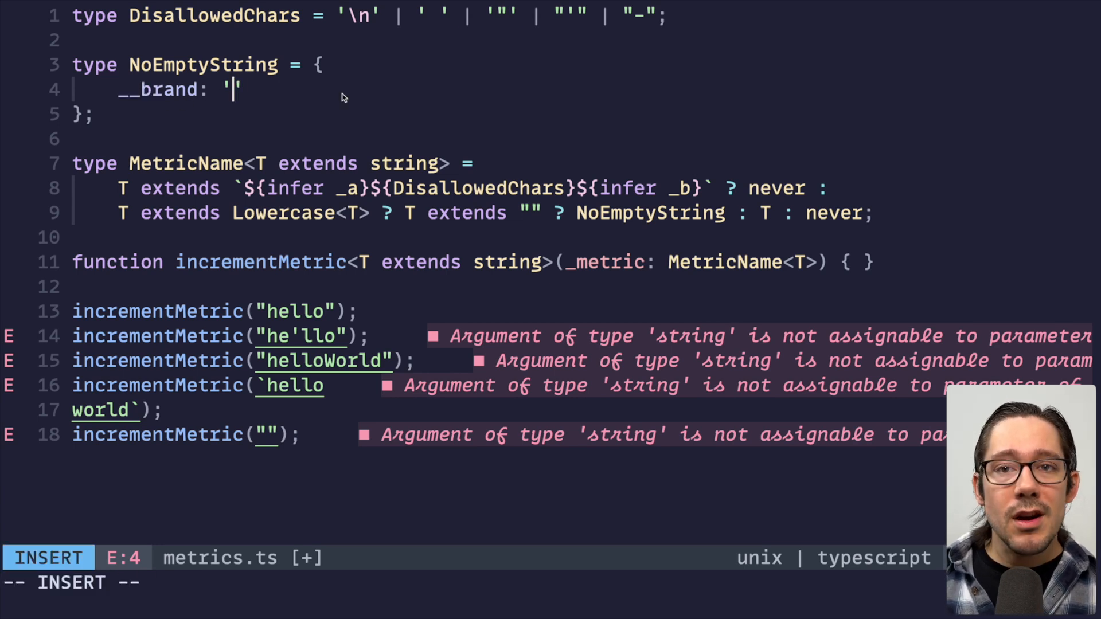
pyautogui.write('NoEmp')
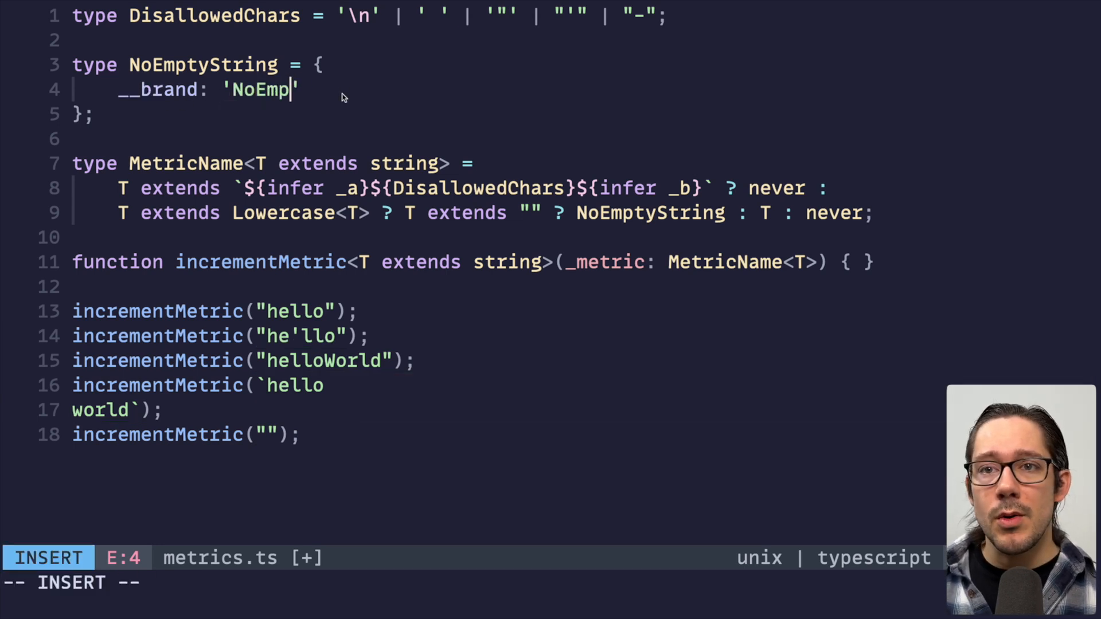
pyautogui.press('Escape')
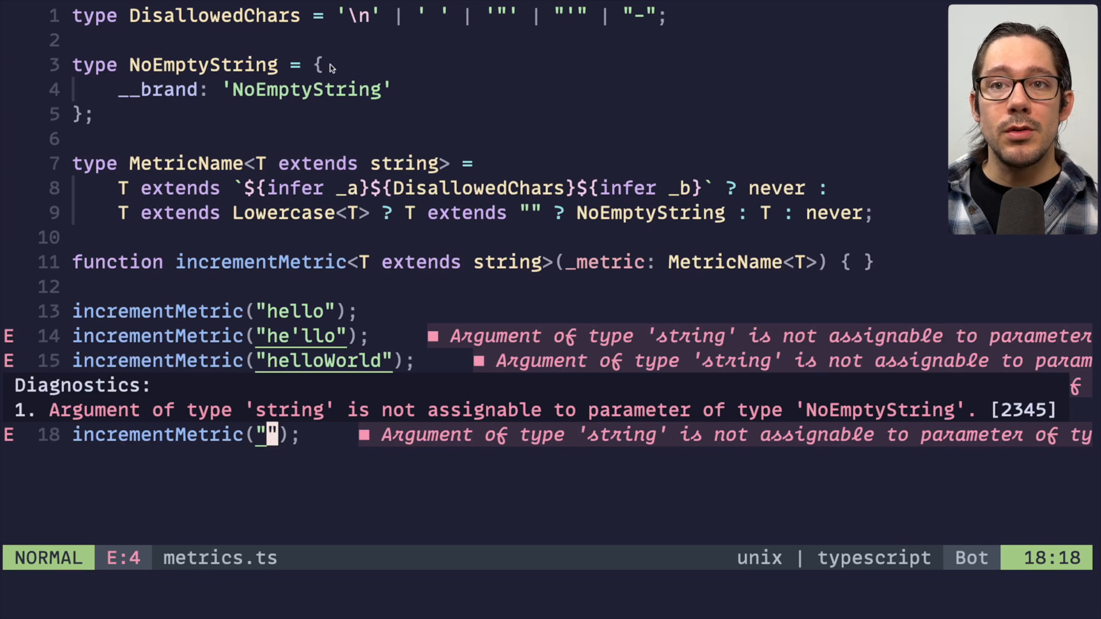
pyautogui.moveTo(292, 114)
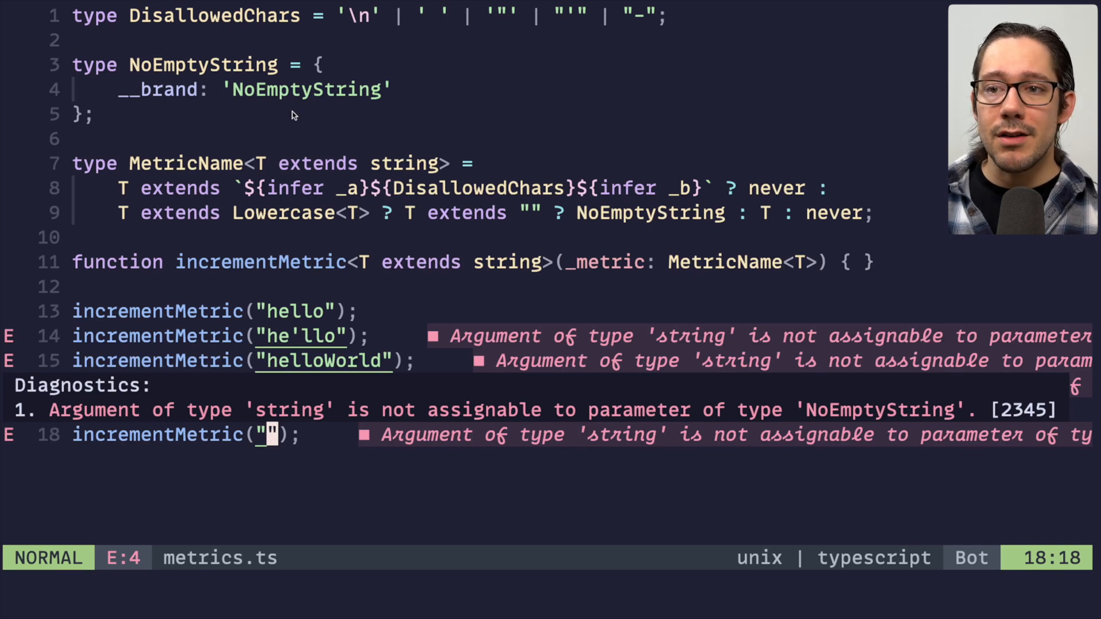
pyautogui.moveTo(242, 477)
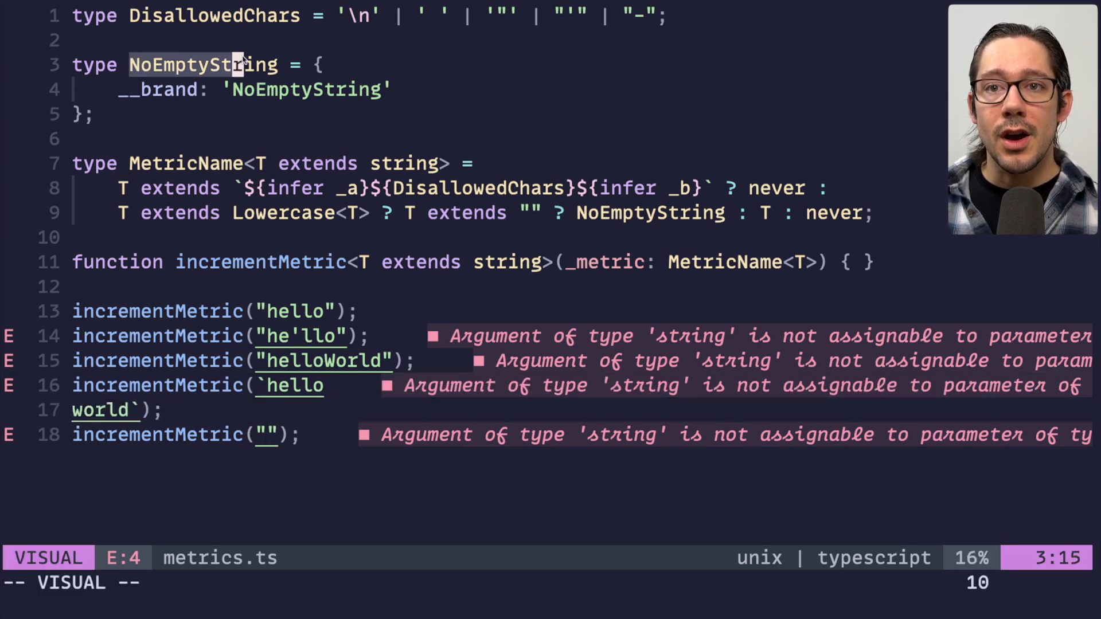
# - Add a JSDoc comment and brand message 'Metric names should not be an empty string' to NoEmptyString
pyautogui.press('Escape')
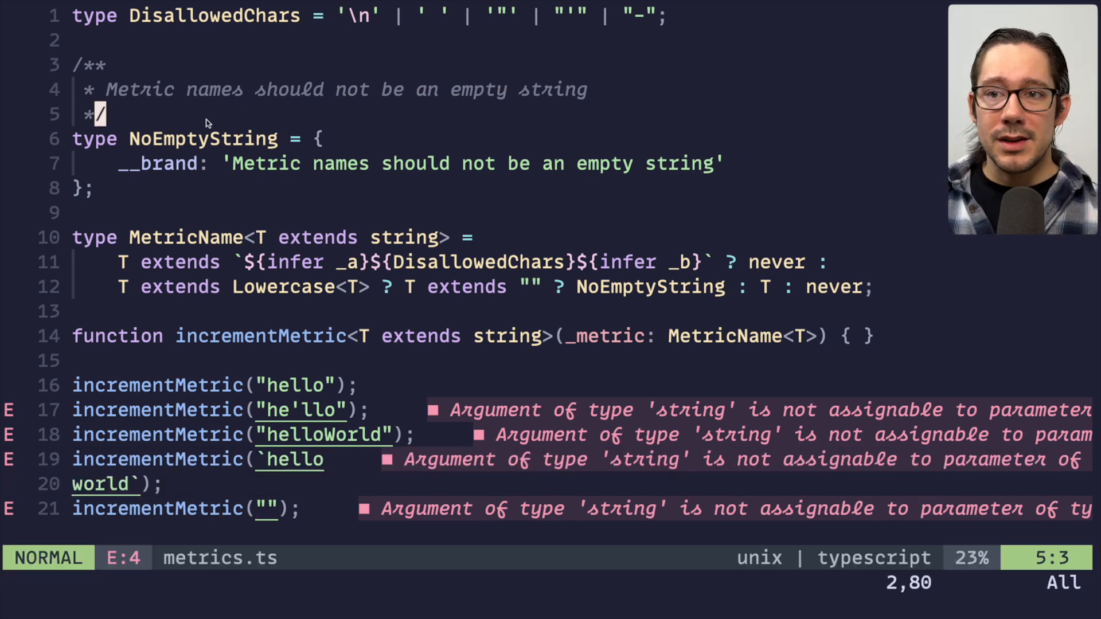
pyautogui.press('v')
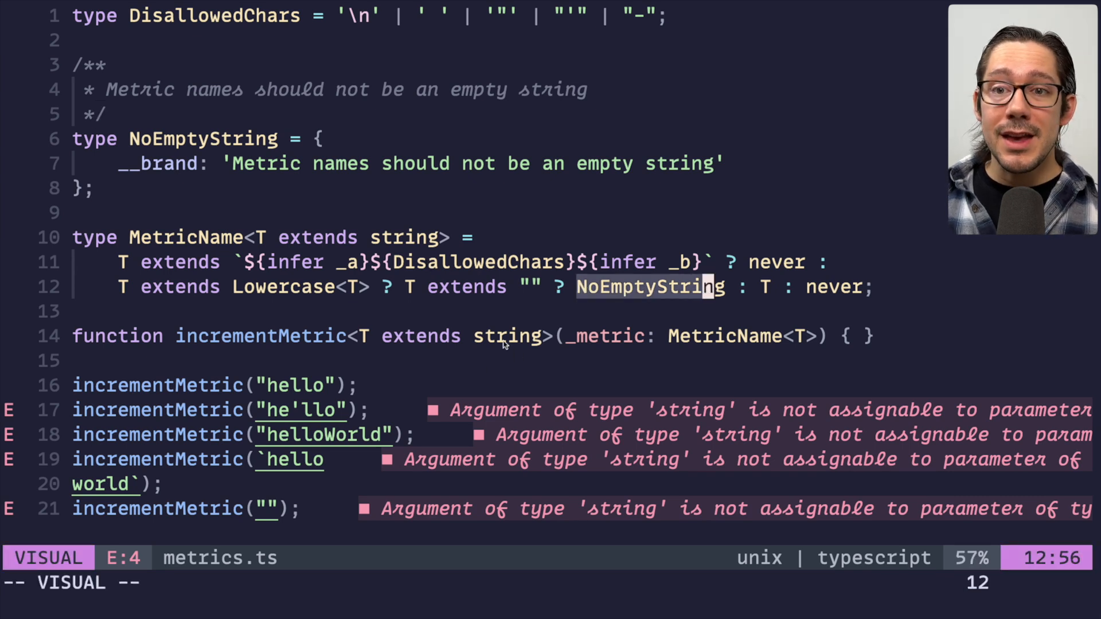
pyautogui.press('Escape')
pyautogui.write('D')
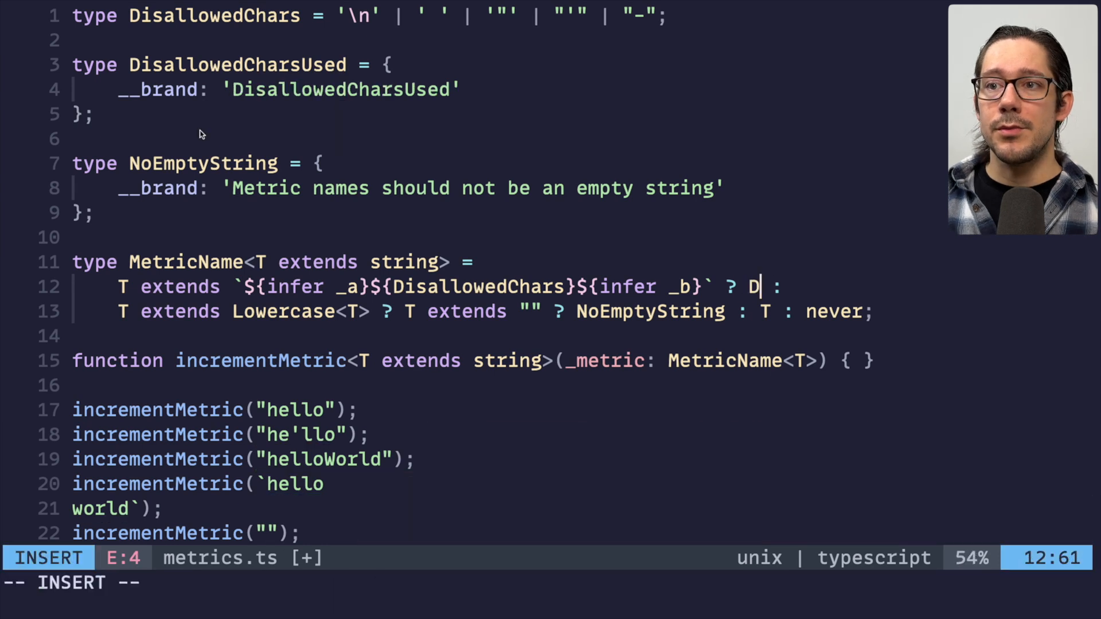
# - Return DisallowedCharsUsed from MetricName instead of never for disallowed characters
pyautogui.write('isallowedCharsUsed')
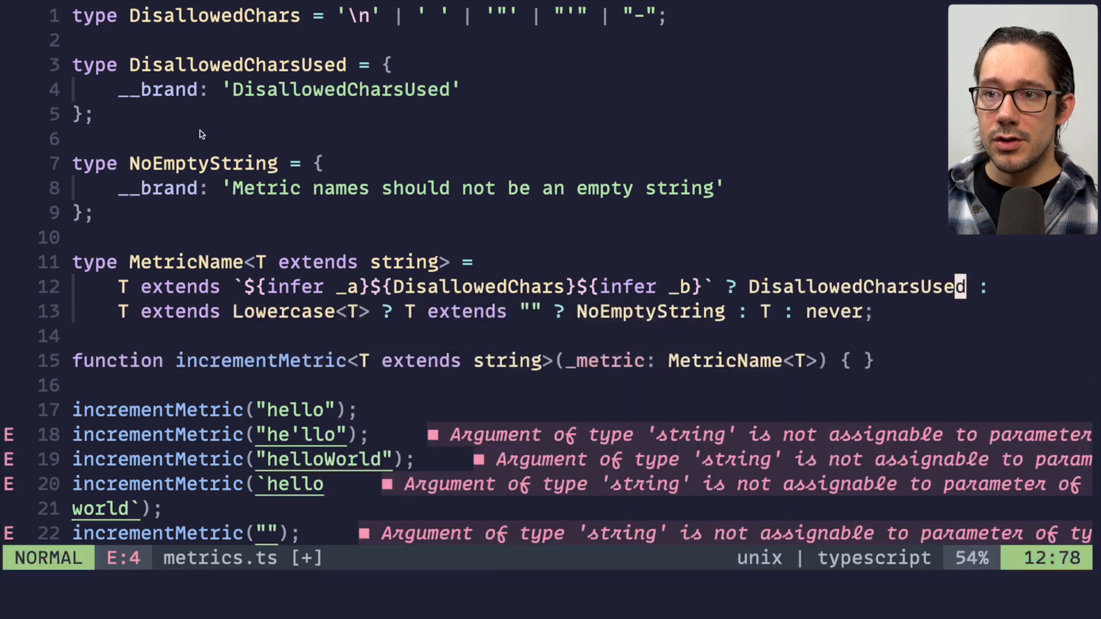